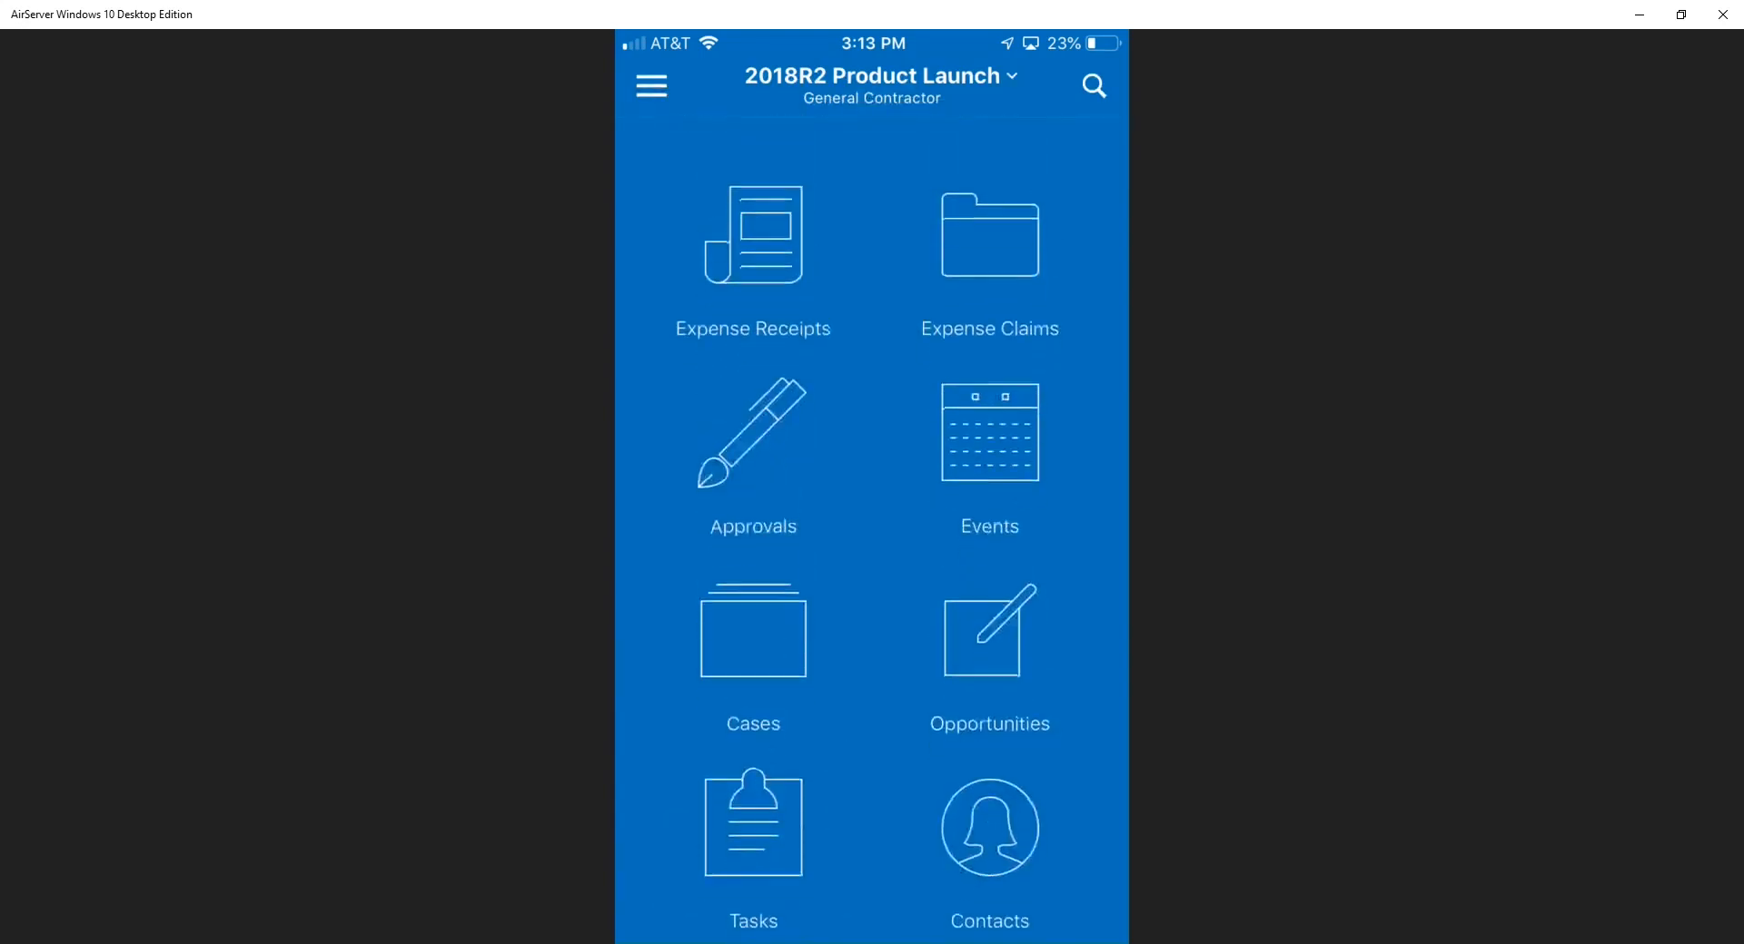
- Review the pending AT&T bill 000026 for 858.00 from My Approvals, scrolling through its details
{"action": "left_click", "coordinate": [752, 432]}
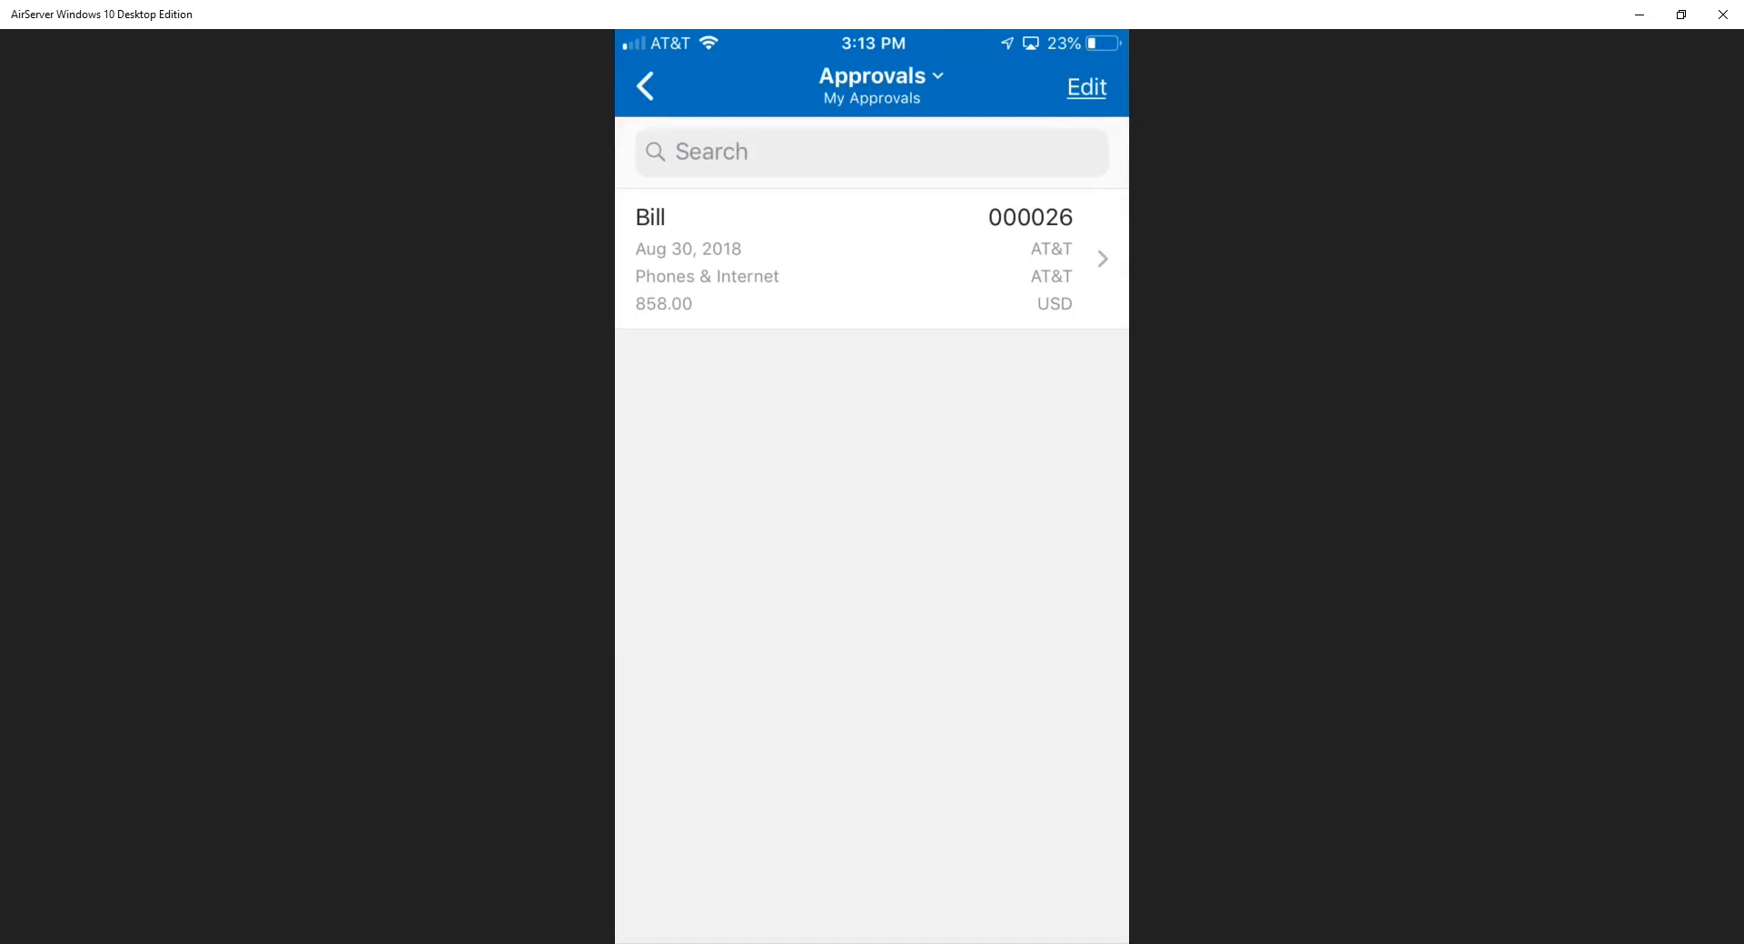
{"action": "left_click", "coordinate": [870, 258]}
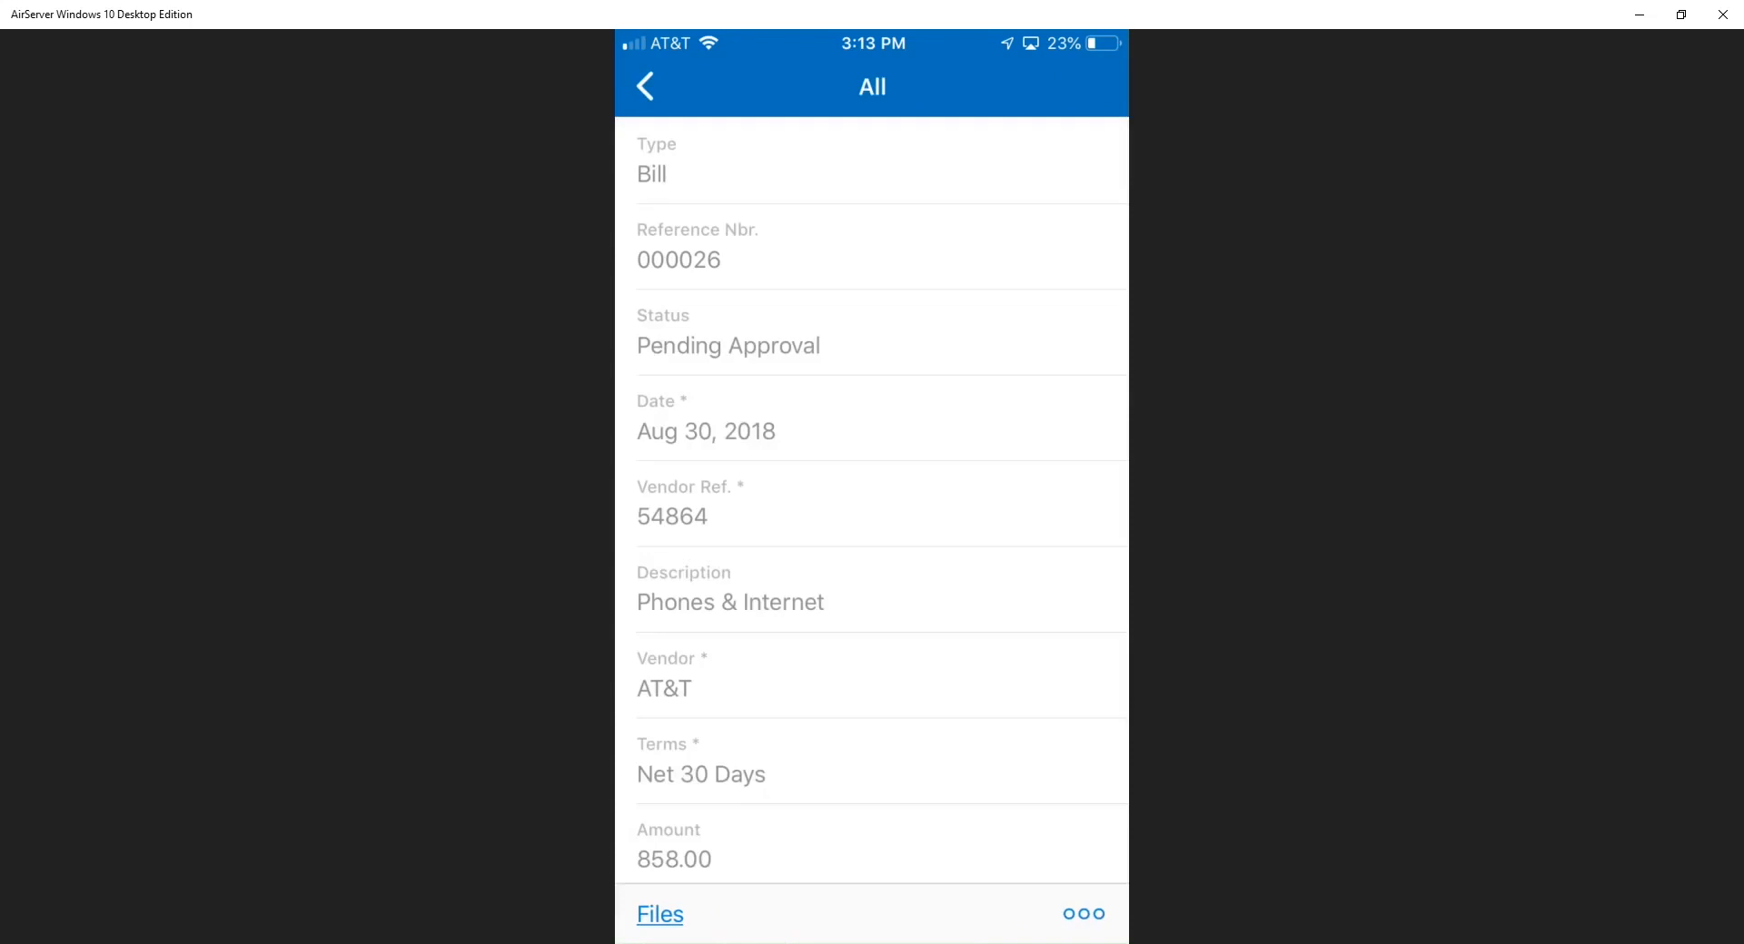
{"action": "scroll", "scroll_direction": "down", "scroll_amount": 3}
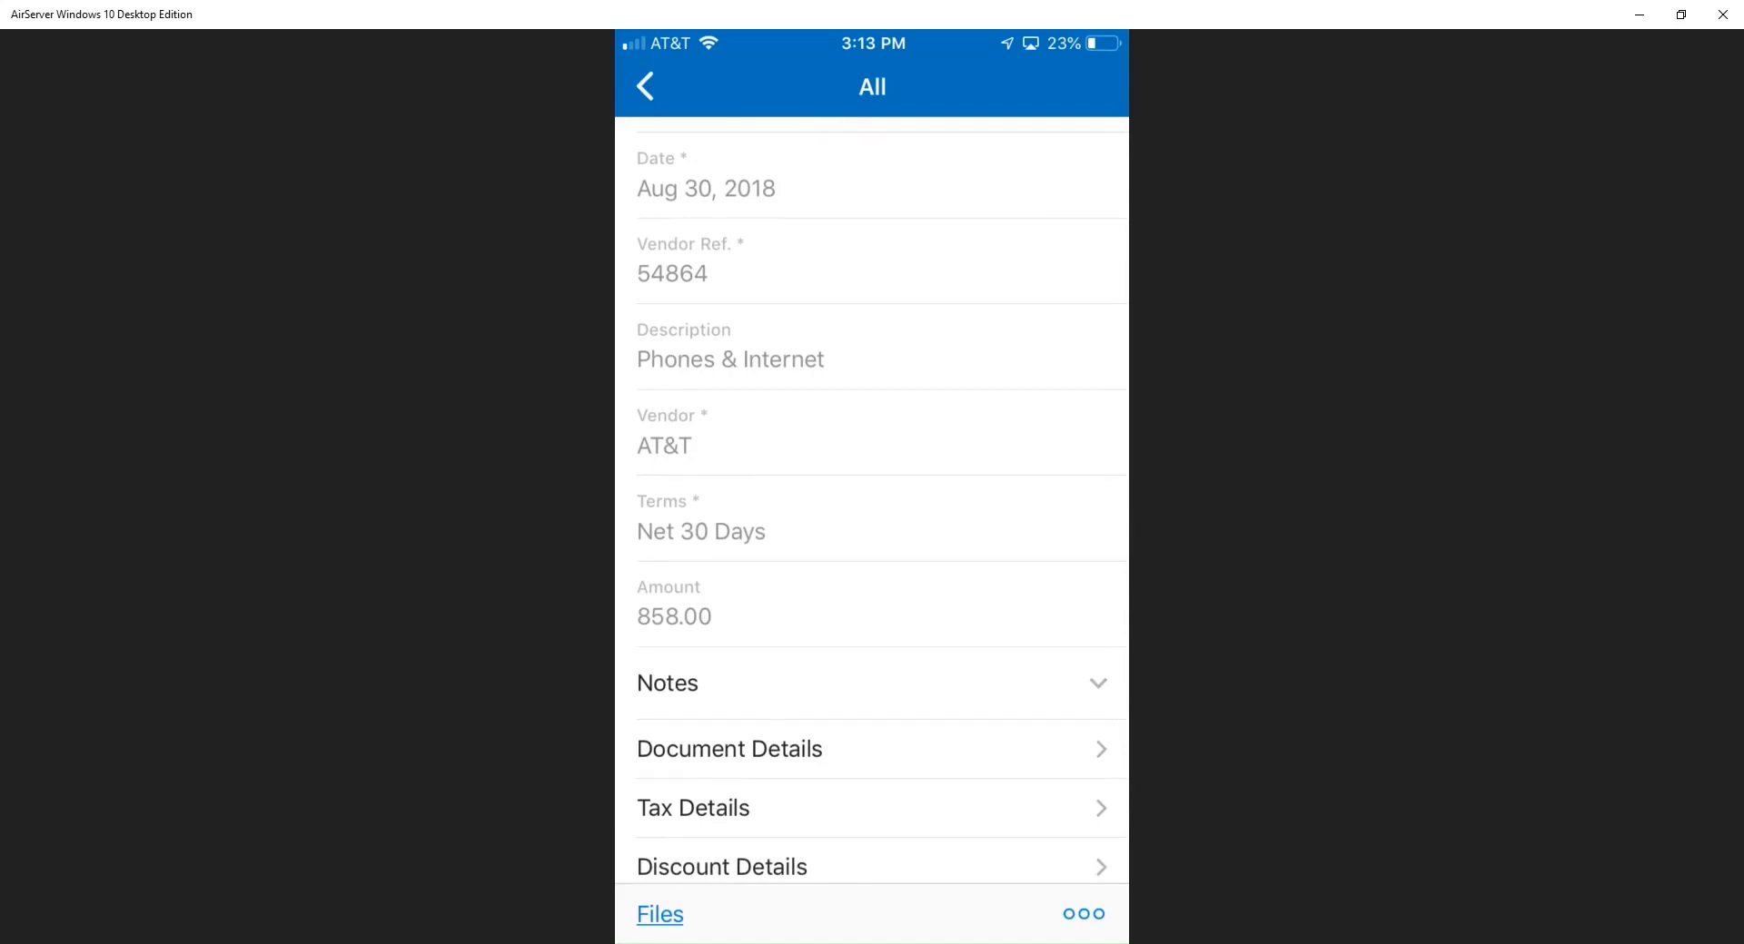
{"action": "scroll", "scroll_direction": "down", "scroll_amount": 3}
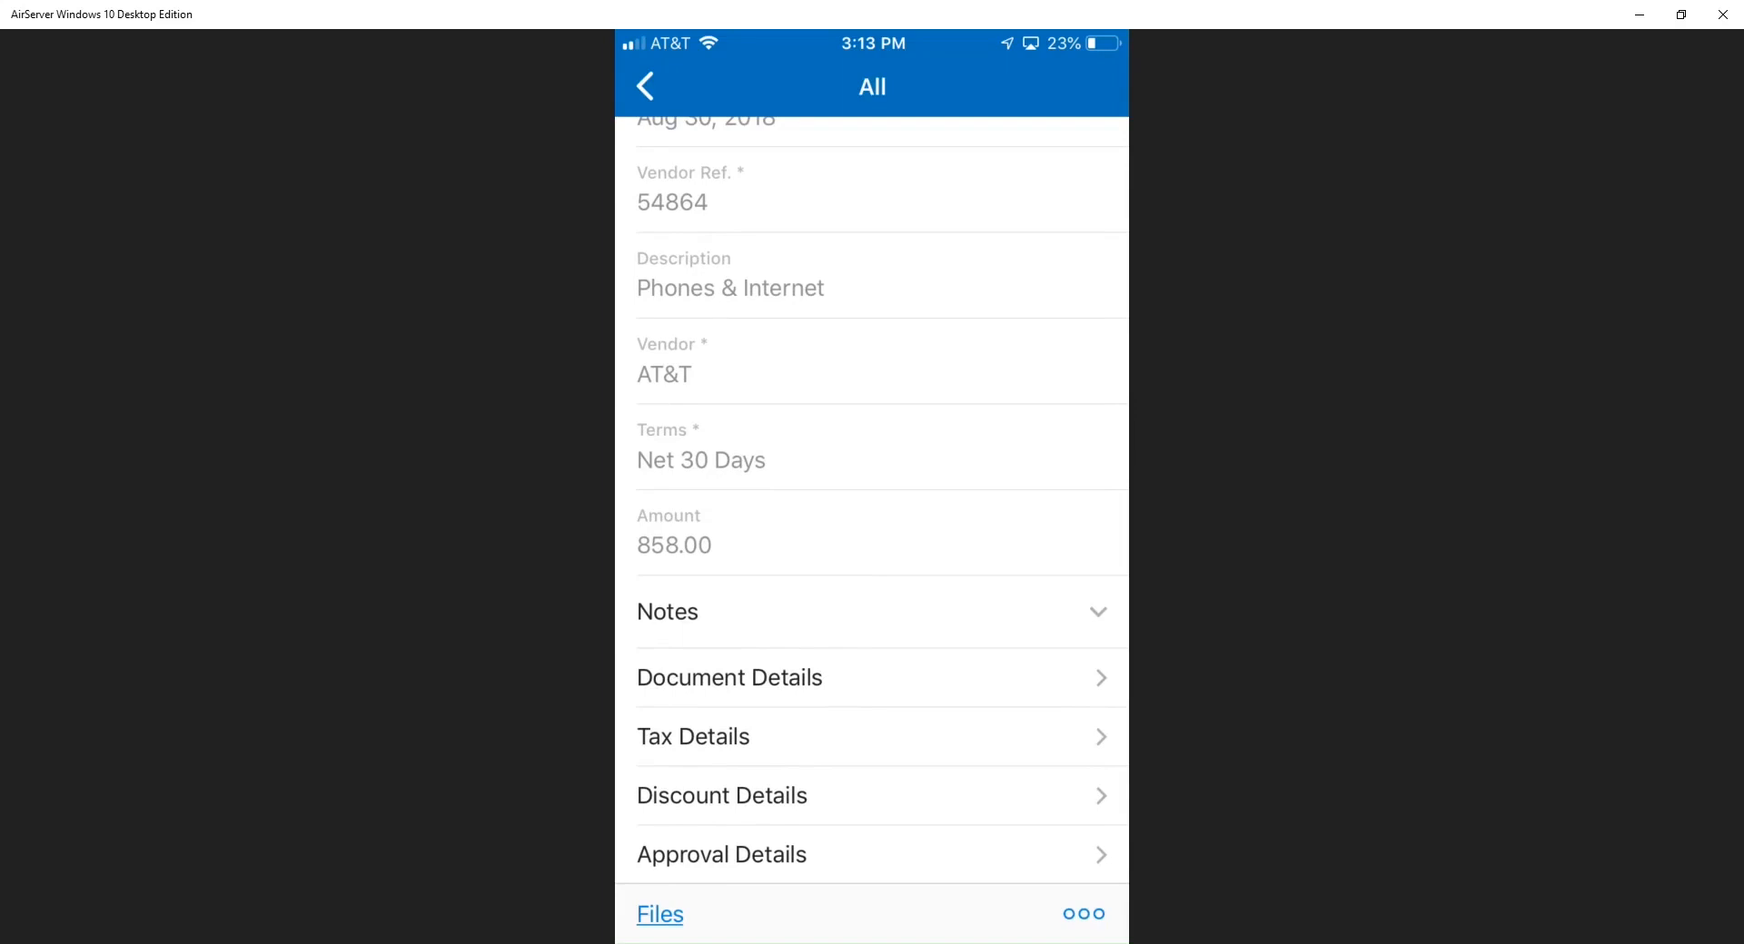
- Dismiss the Approve/Reject sheet without acting and return to the 2018R2 Product Launch home screen
{"action": "left_click", "coordinate": [1081, 914]}
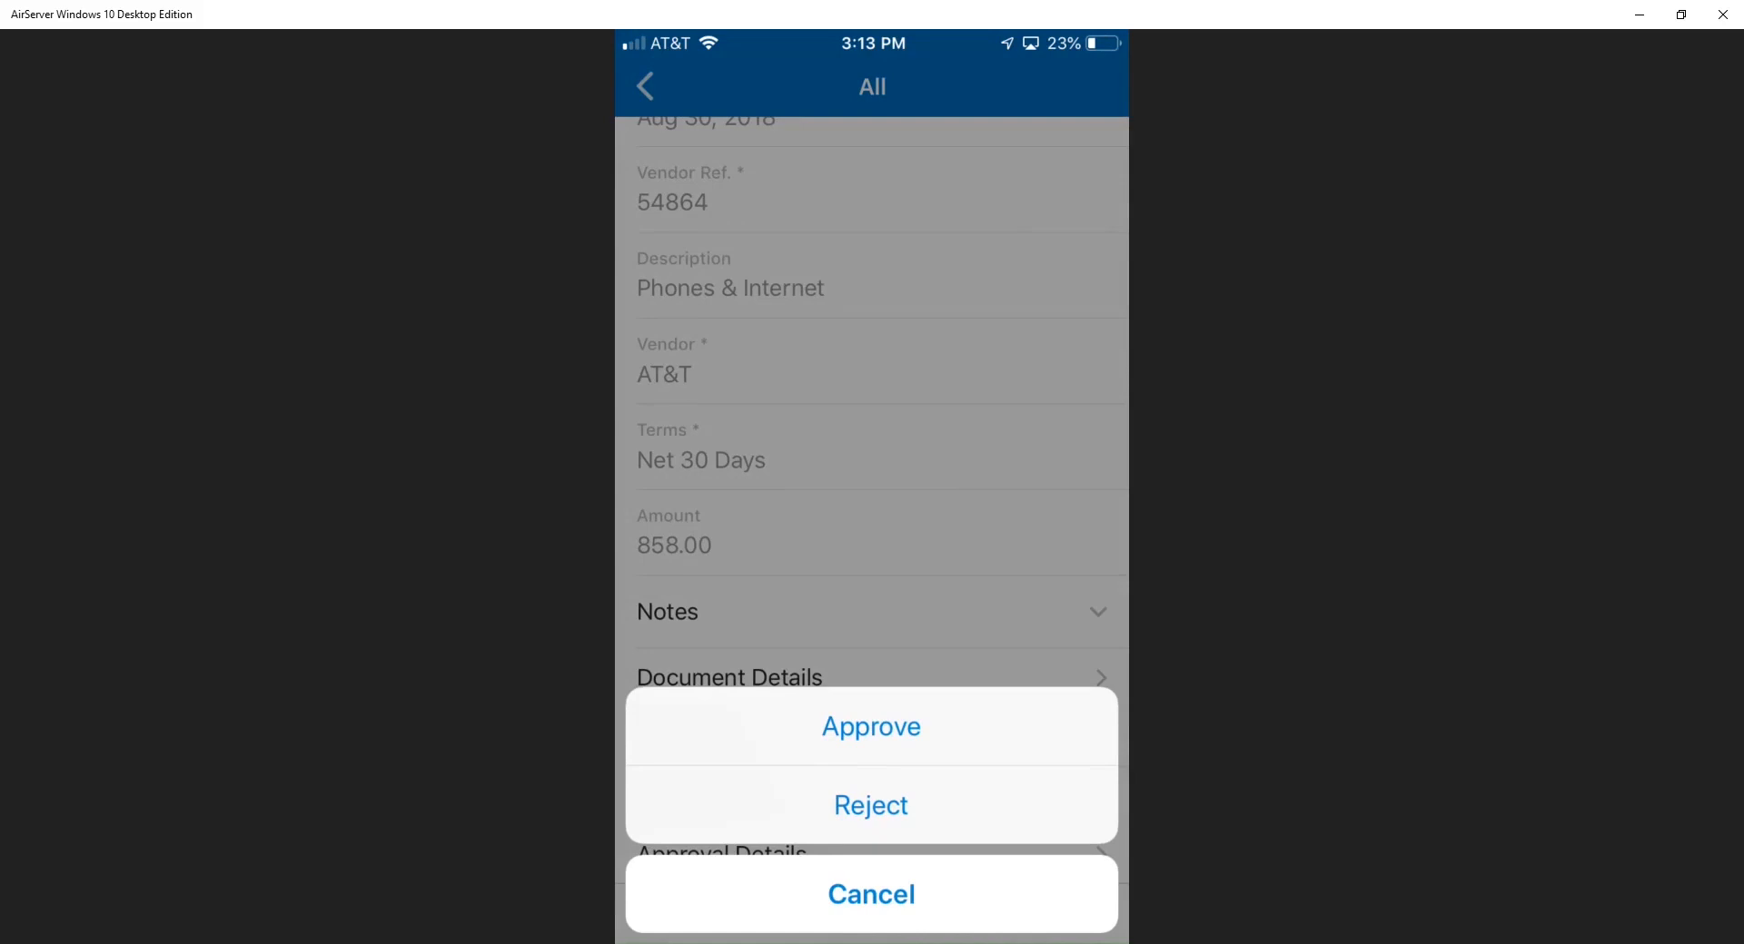
{"action": "left_click", "coordinate": [870, 894]}
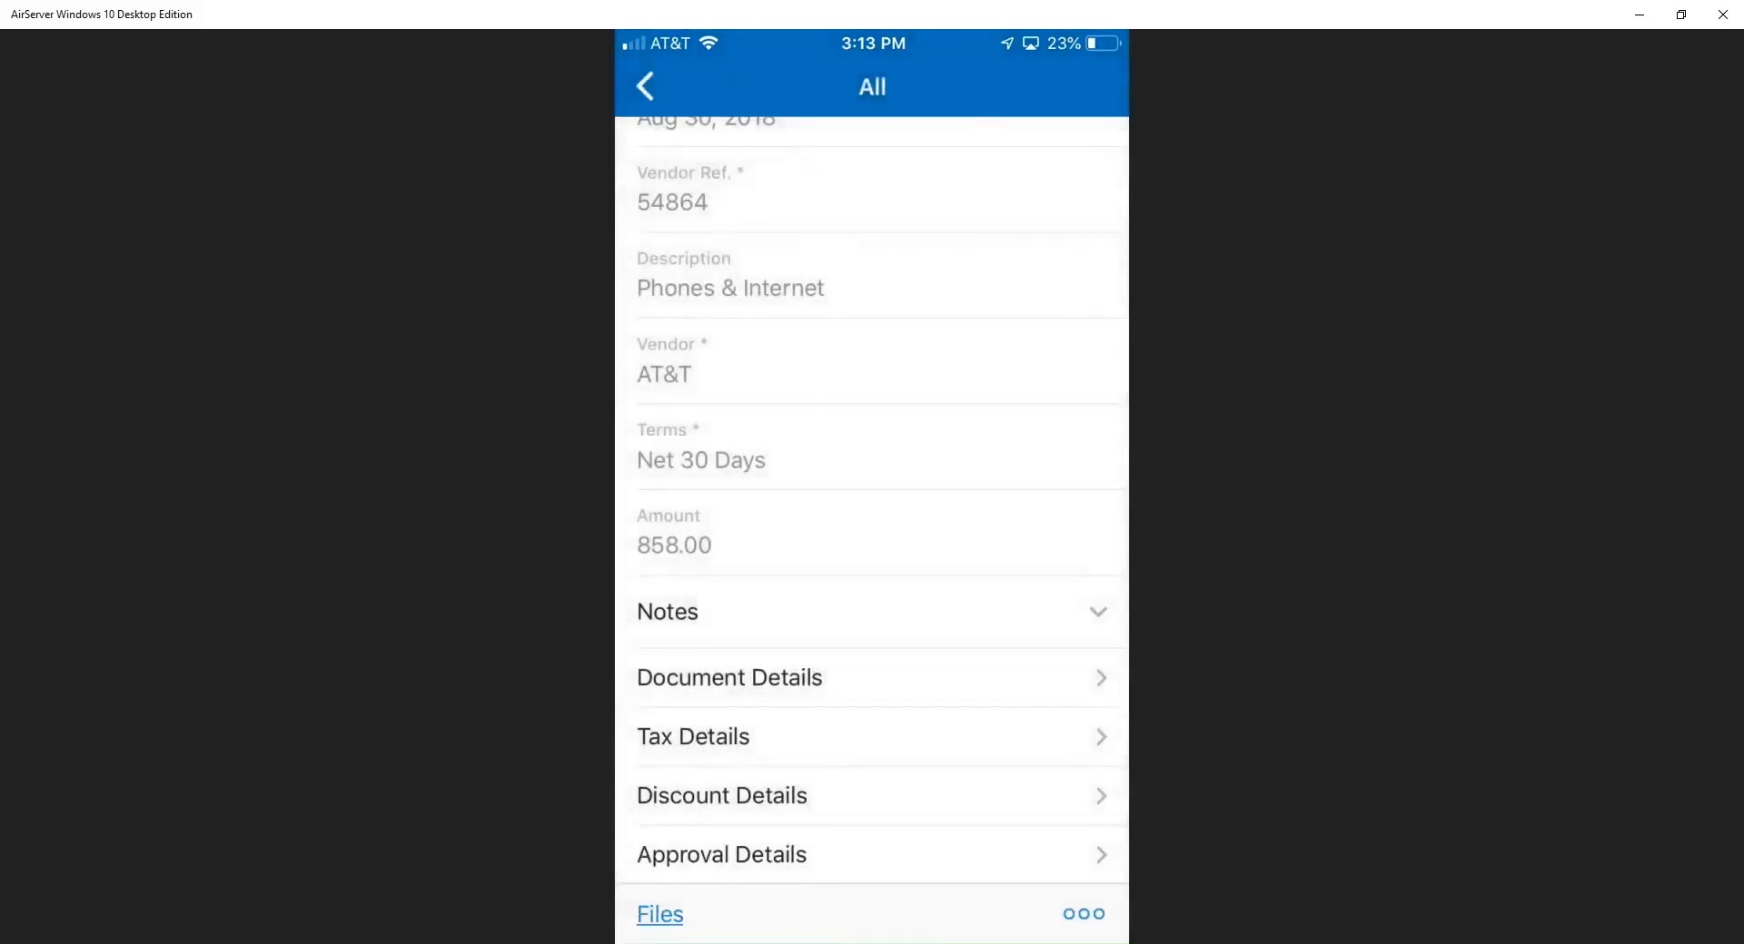
{"action": "left_click", "coordinate": [645, 88]}
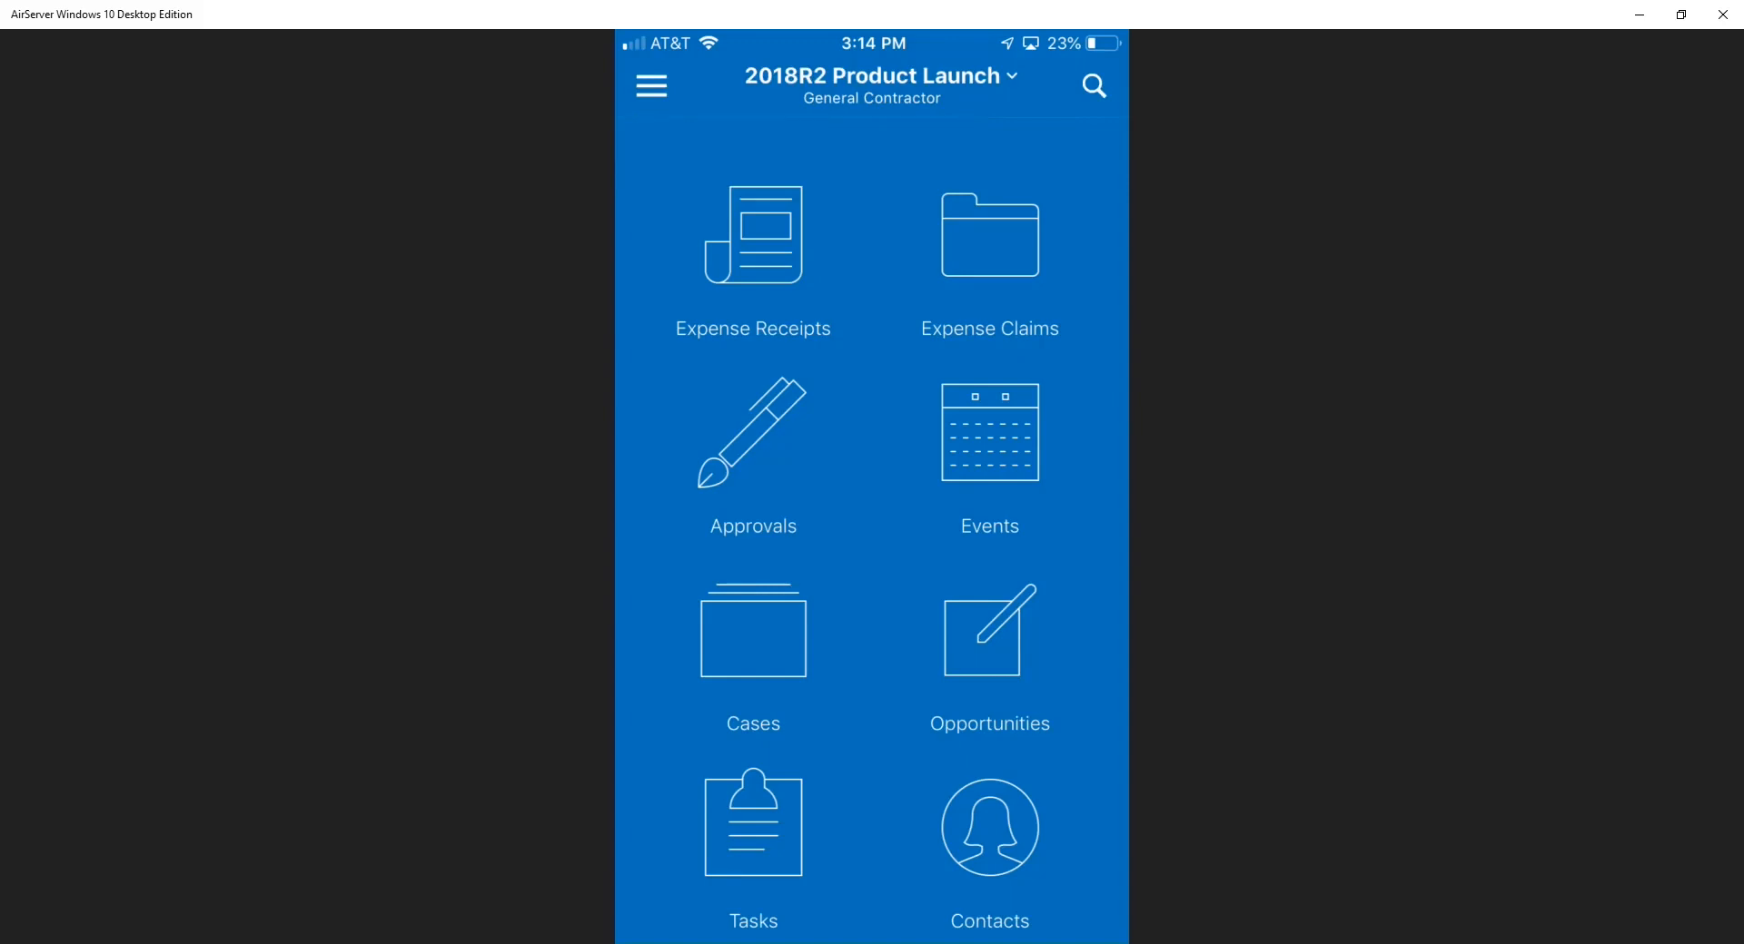
- Reach Project Issues on the home screen and bring up issue IS-000007 Wet subfloor for WFAM Radio Station Rebuild
{"action": "scroll", "scroll_direction": "down", "scroll_amount": 3}
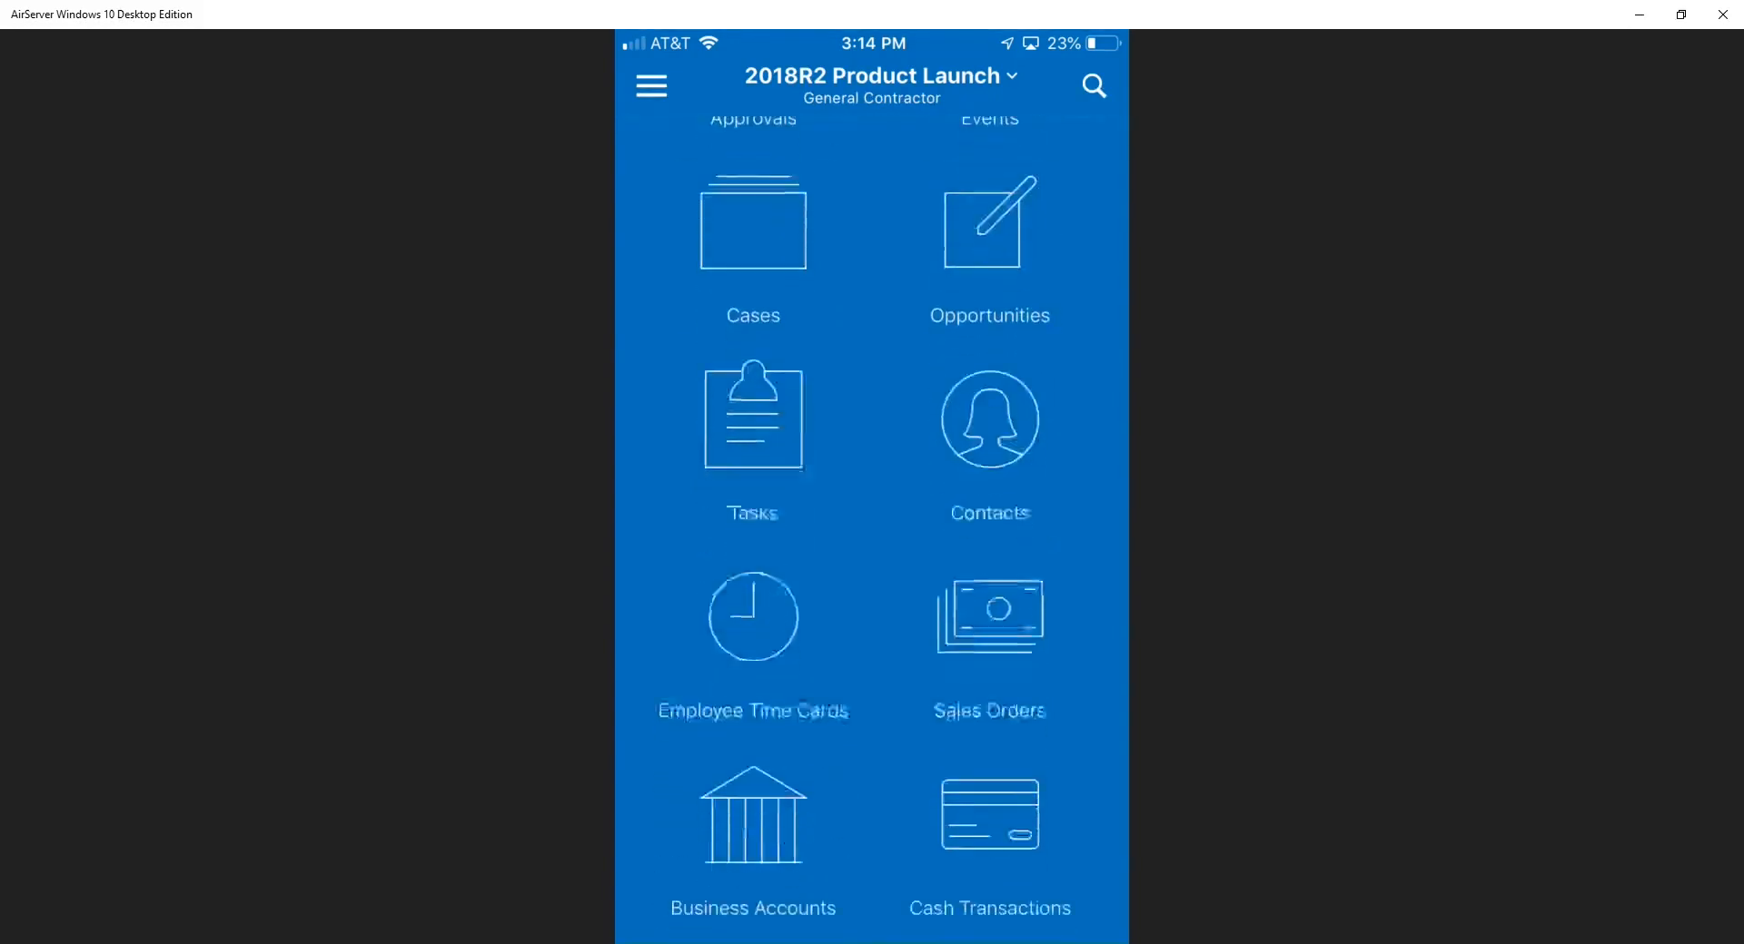
{"action": "scroll", "scroll_direction": "down", "scroll_amount": 3}
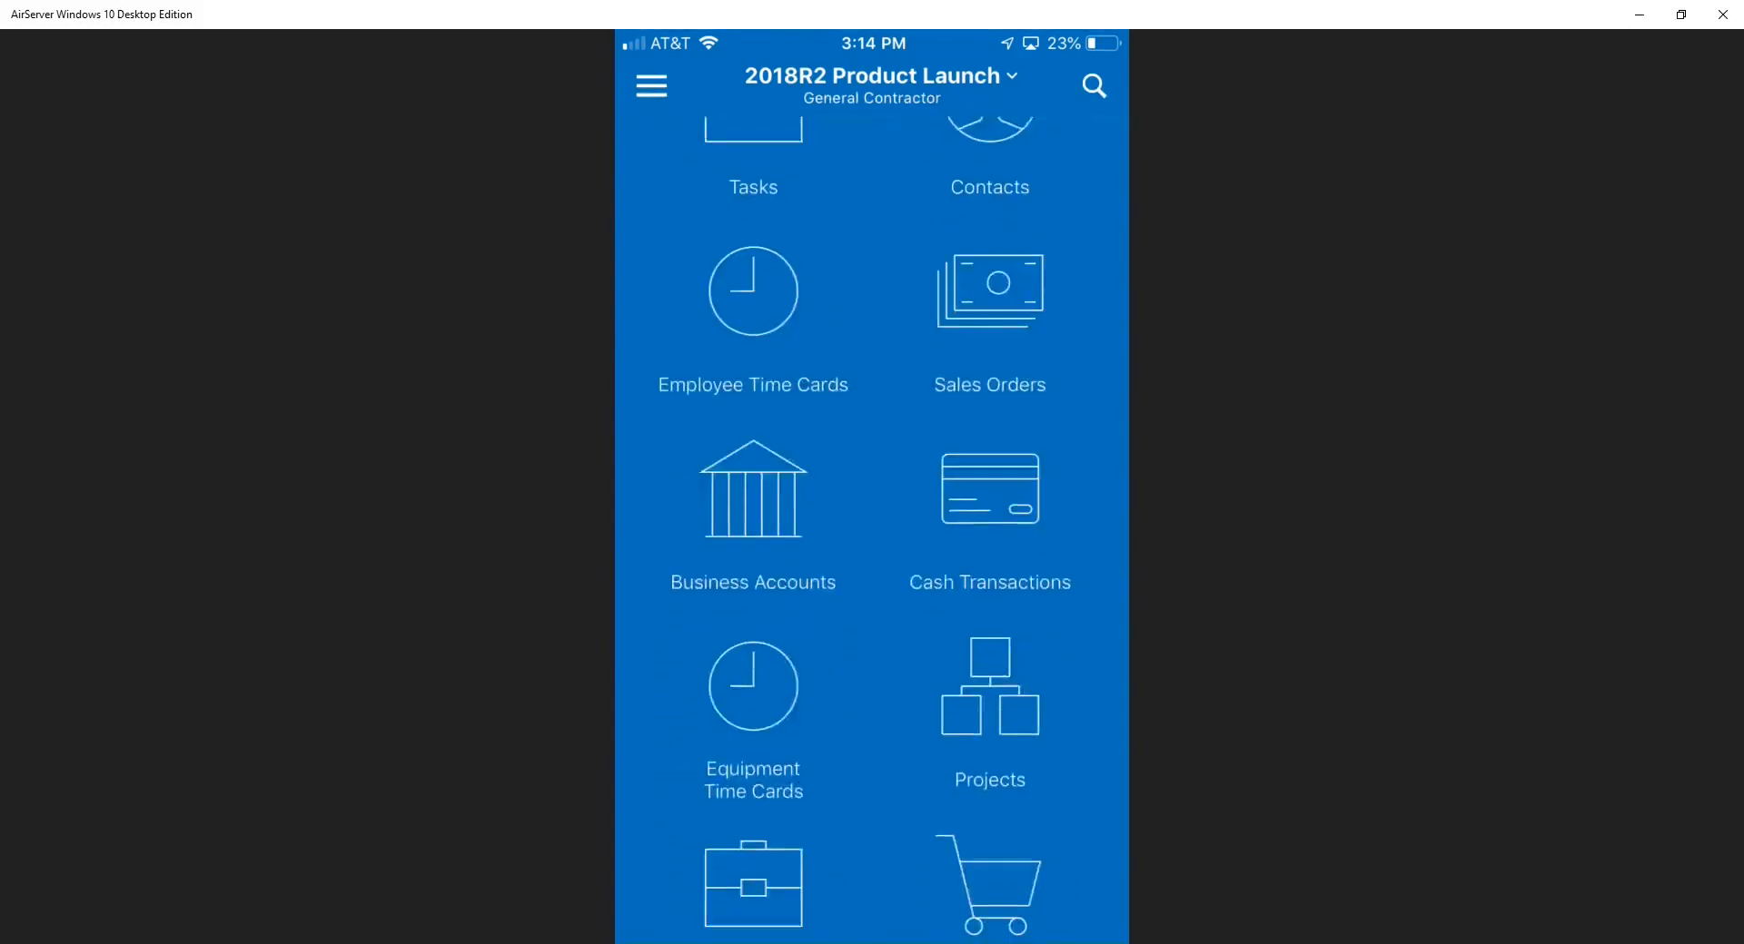
{"action": "scroll", "scroll_direction": "down", "scroll_amount": 3}
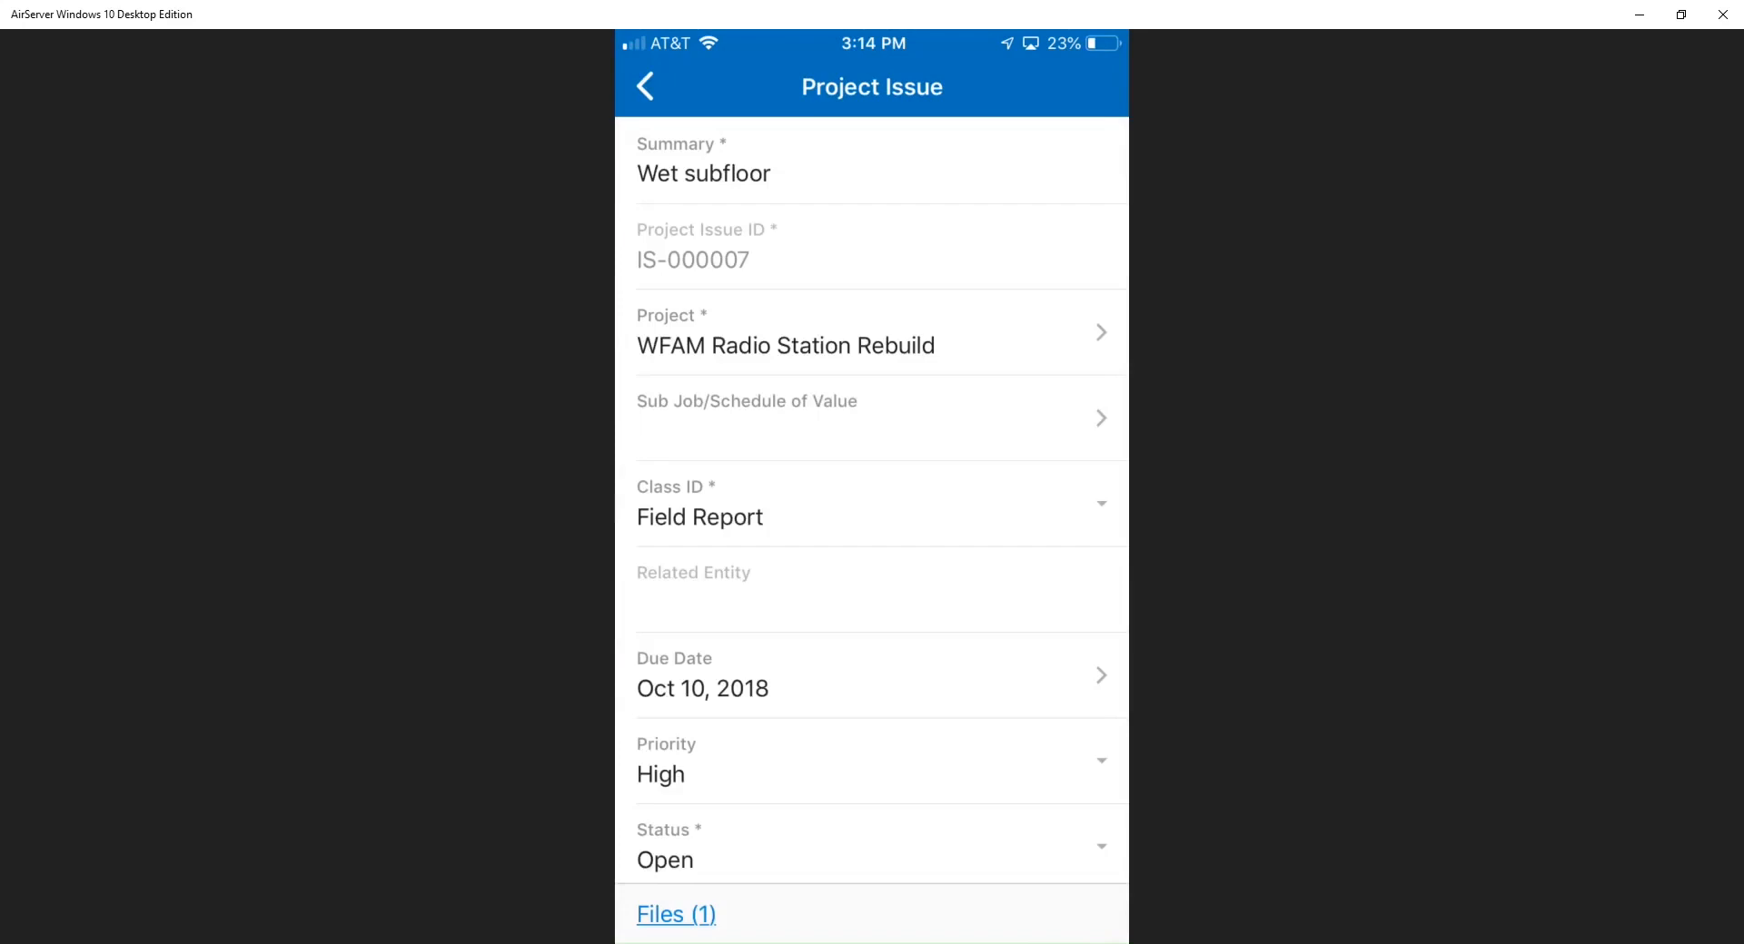
- Keep the issue status as Open and move down to the dictated Description field for editing
{"action": "scroll", "scroll_direction": "down", "scroll_amount": 3}
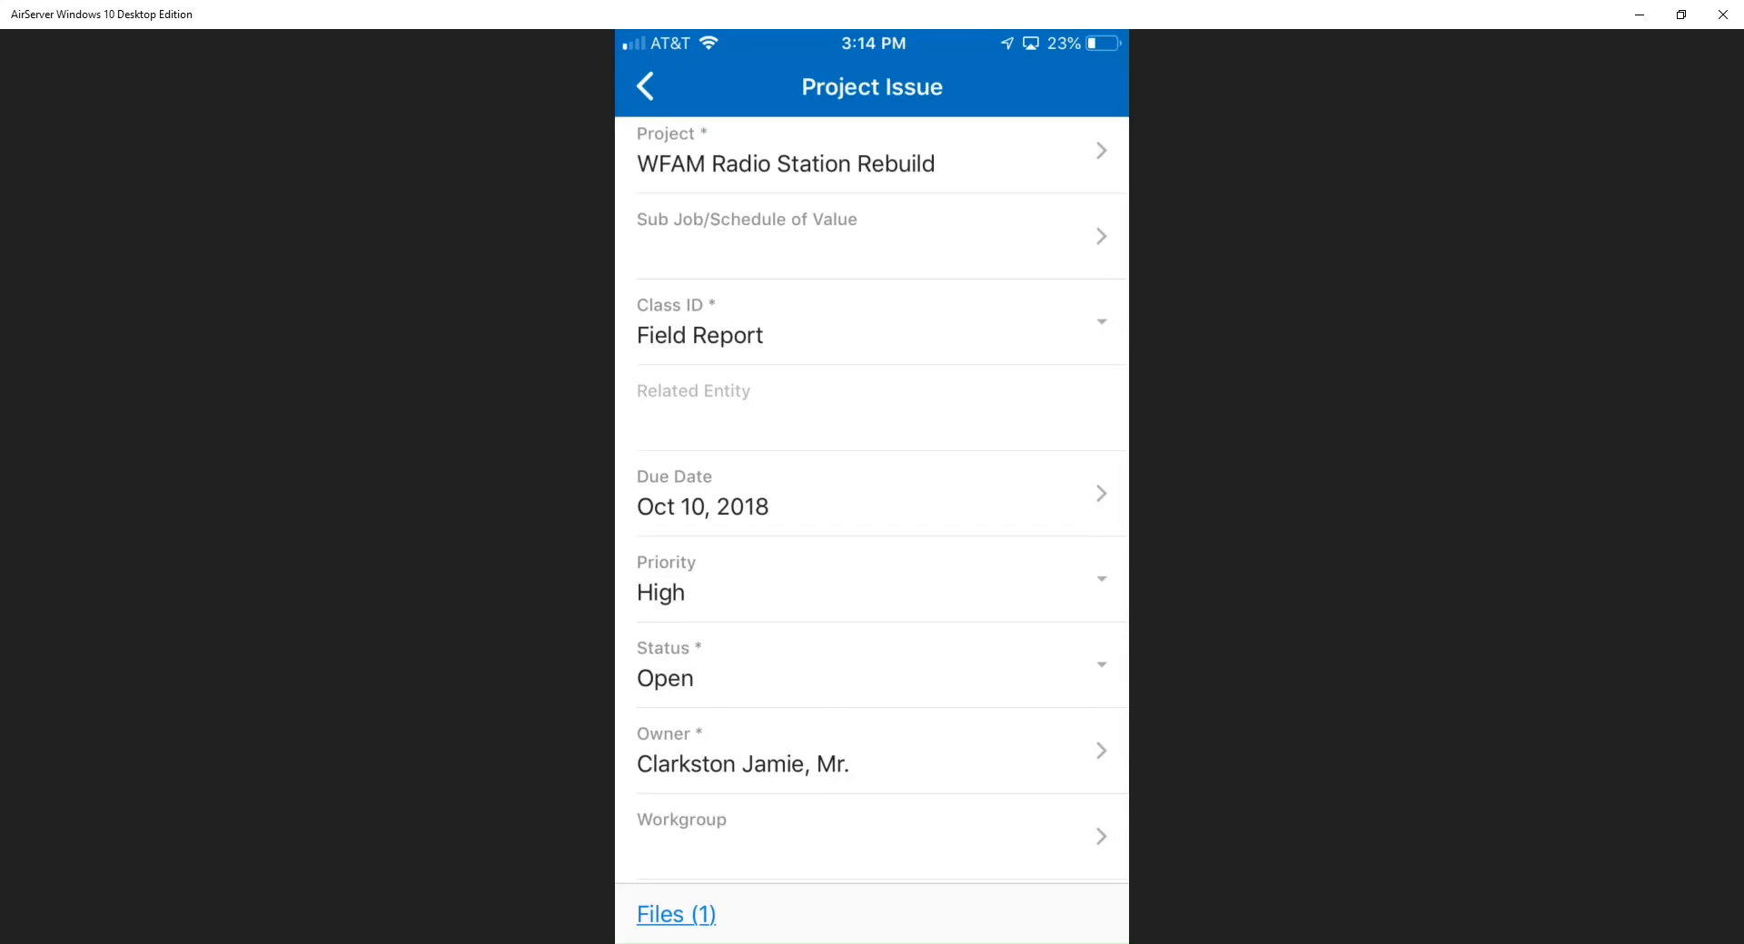
{"action": "scroll", "scroll_direction": "down", "scroll_amount": 3}
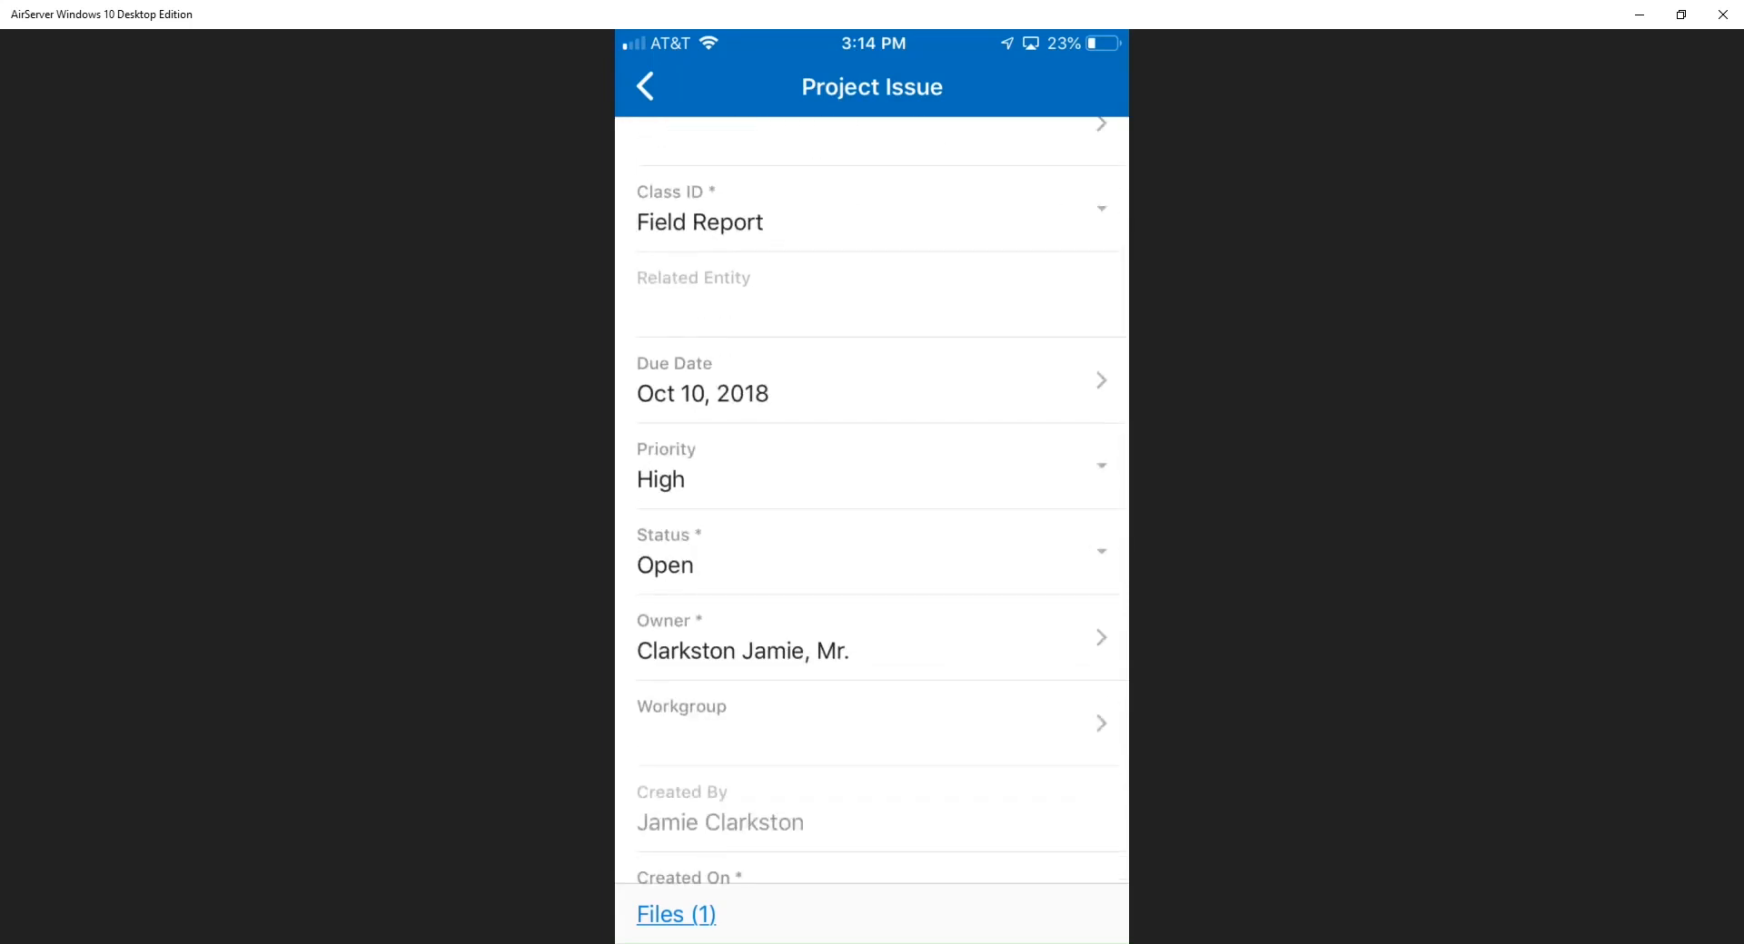
{"action": "left_click", "coordinate": [873, 553]}
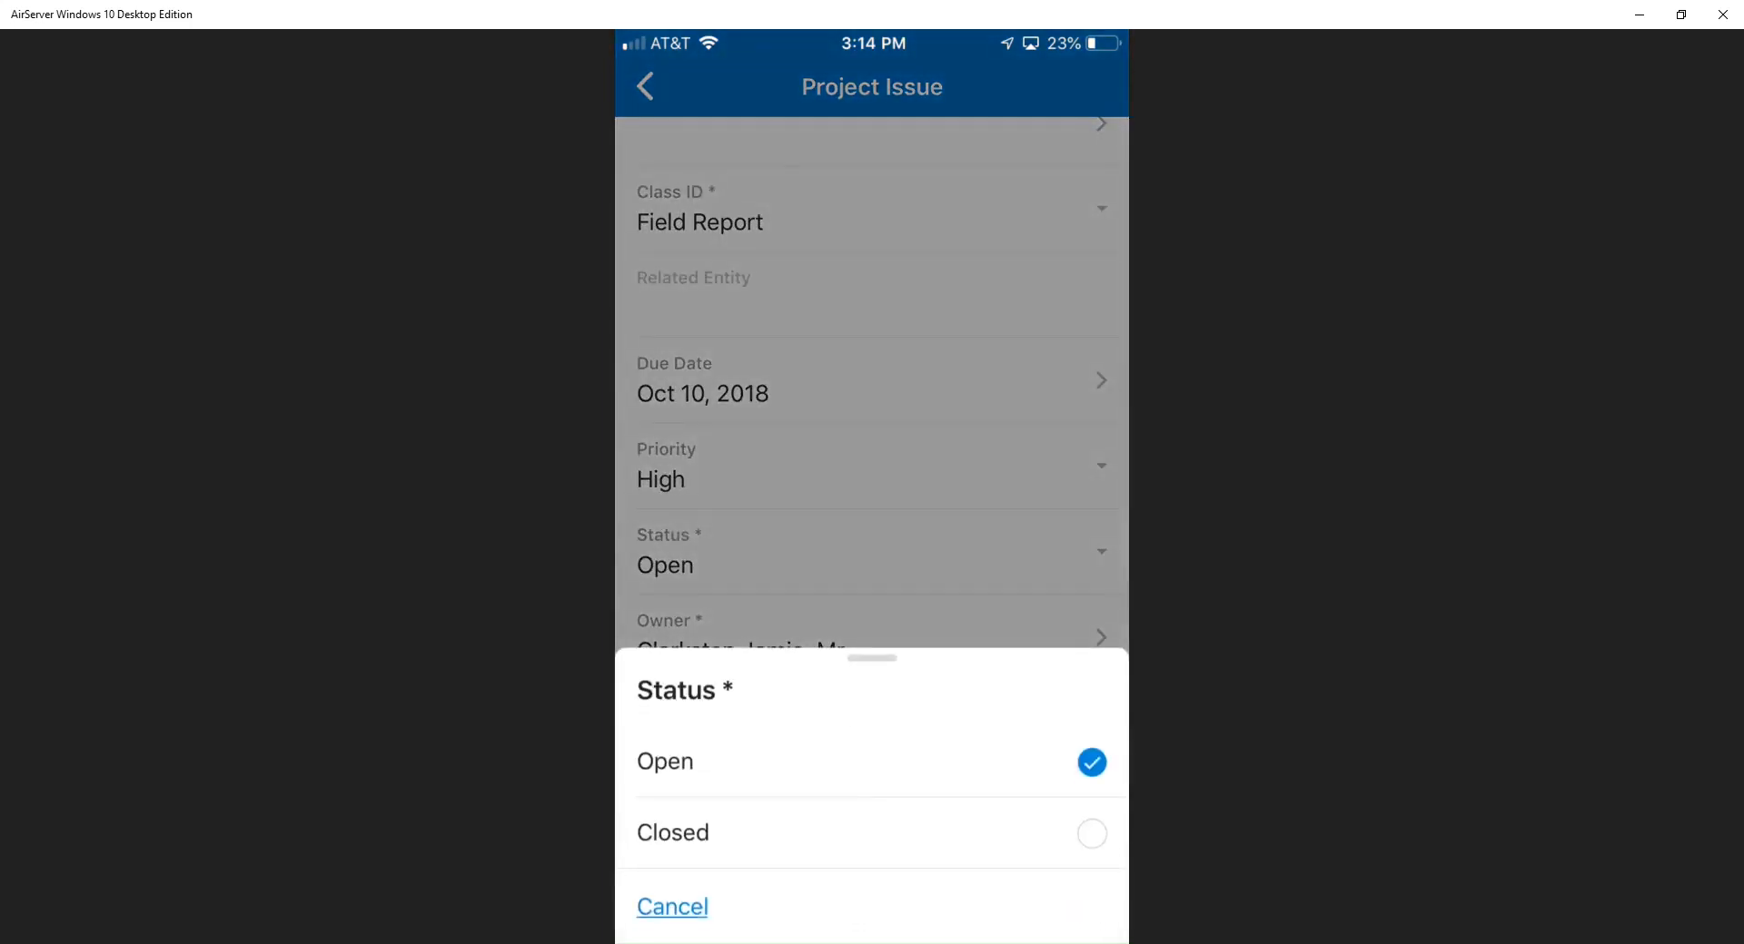
{"action": "left_click", "coordinate": [672, 906]}
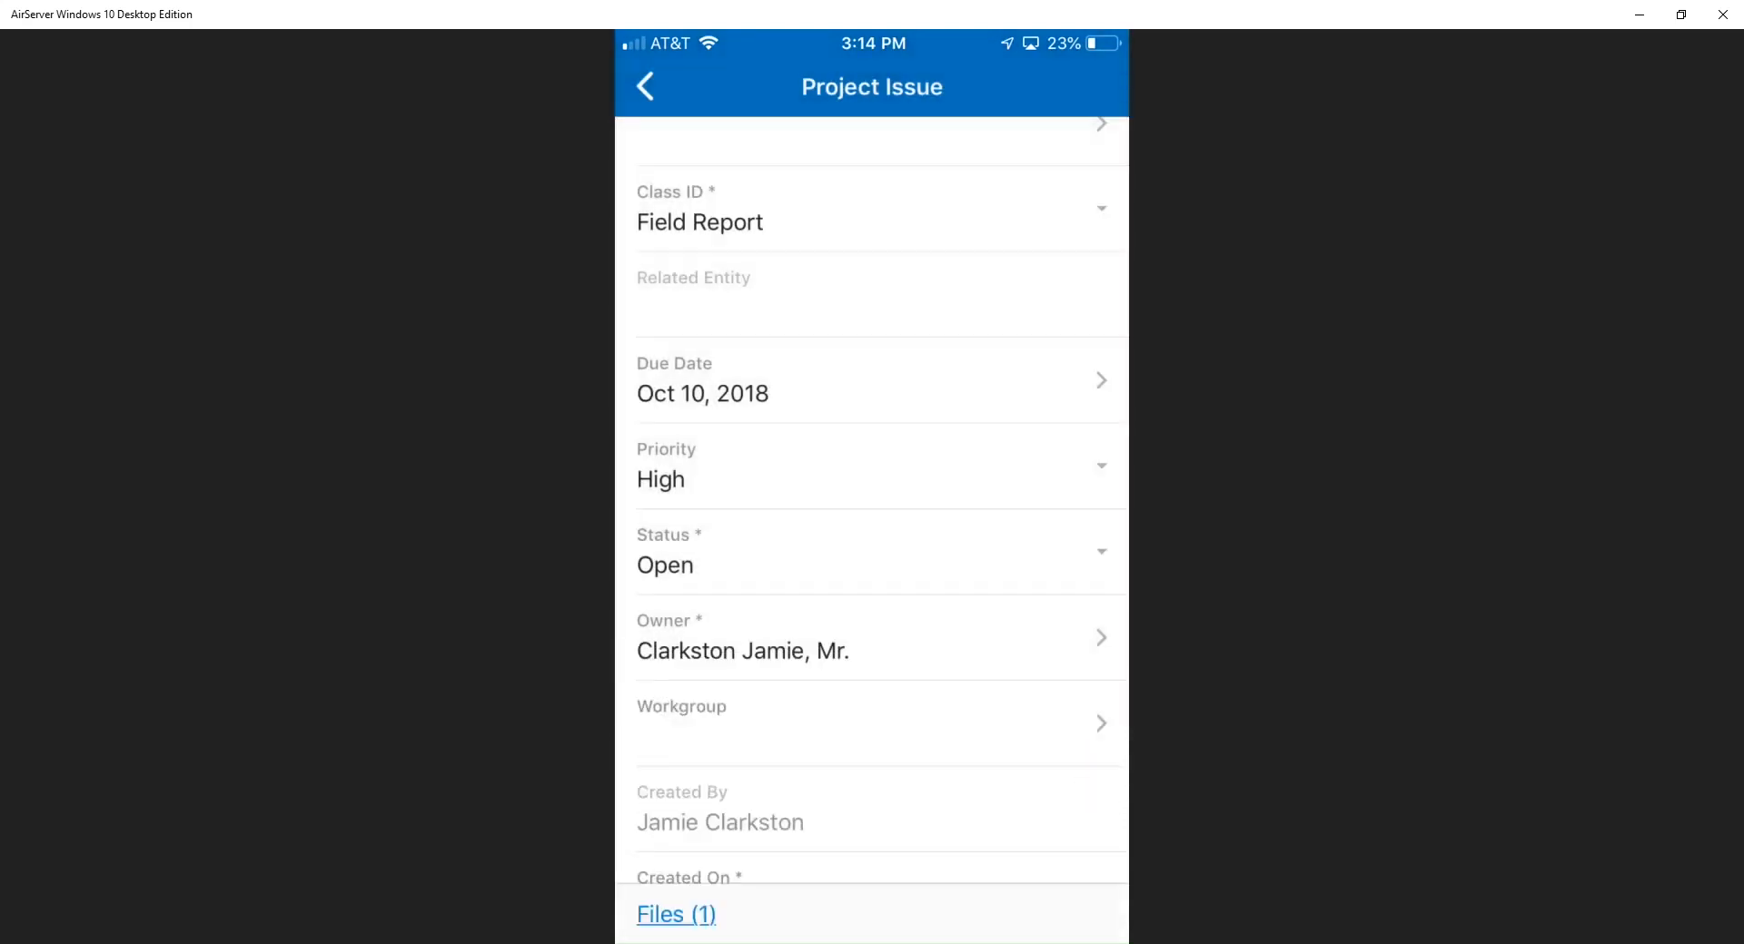
{"action": "scroll", "scroll_direction": "down", "scroll_amount": 3}
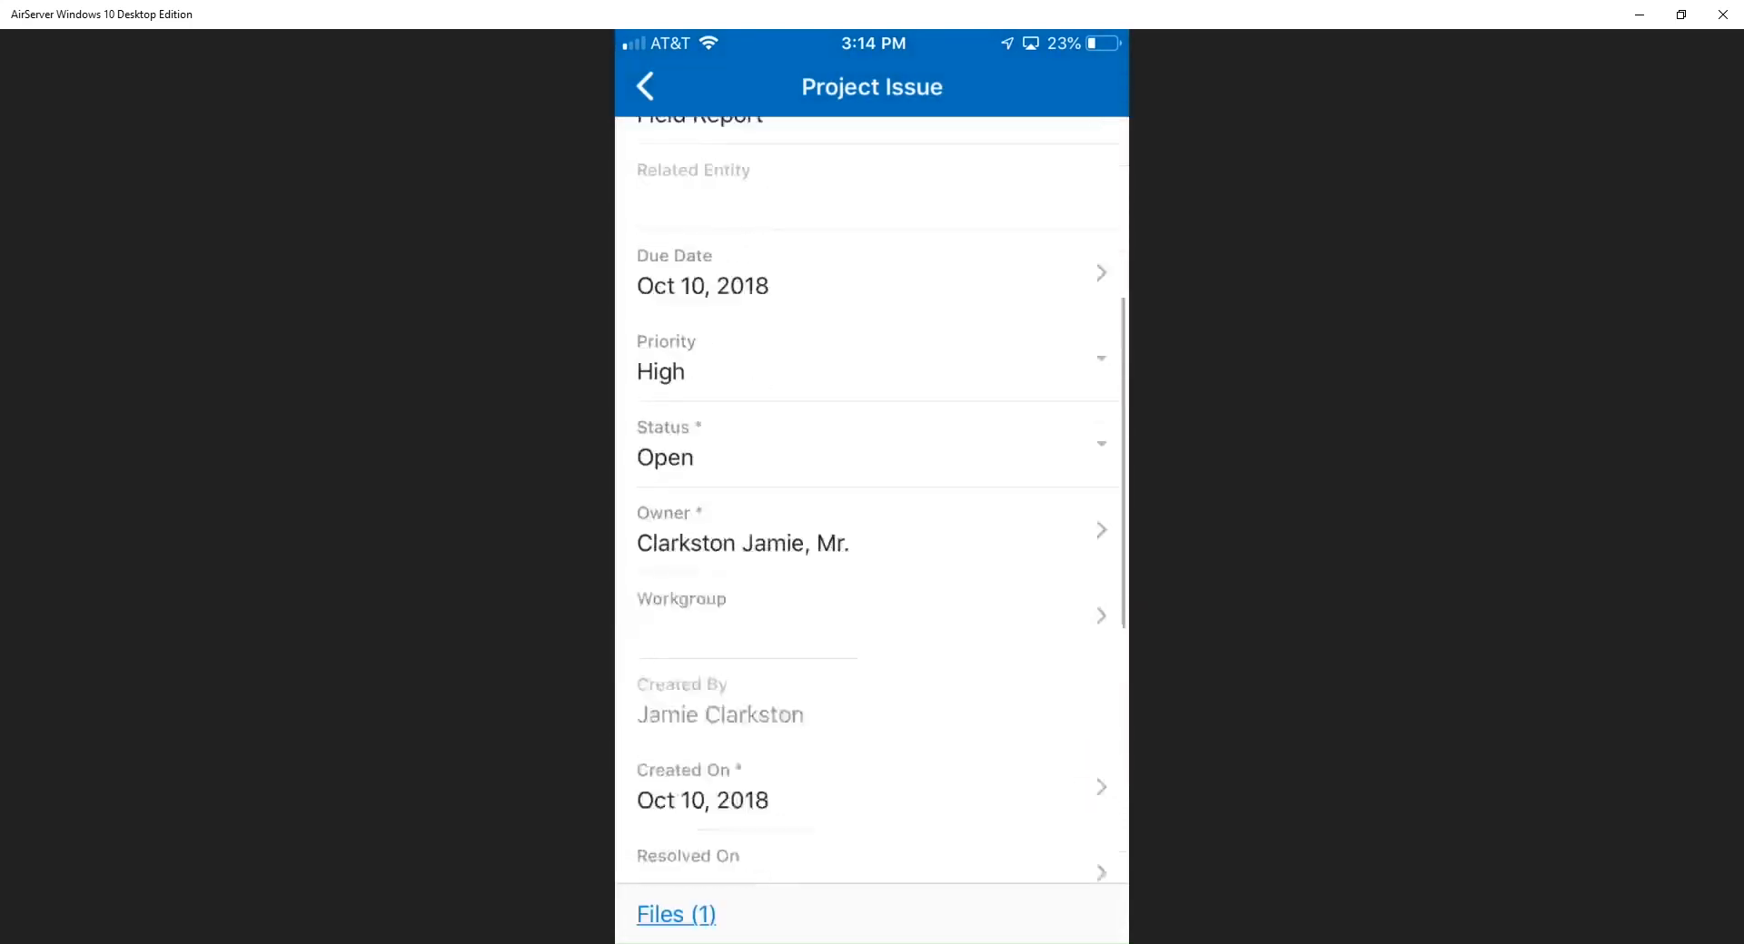
{"action": "scroll", "scroll_direction": "down", "scroll_amount": 3}
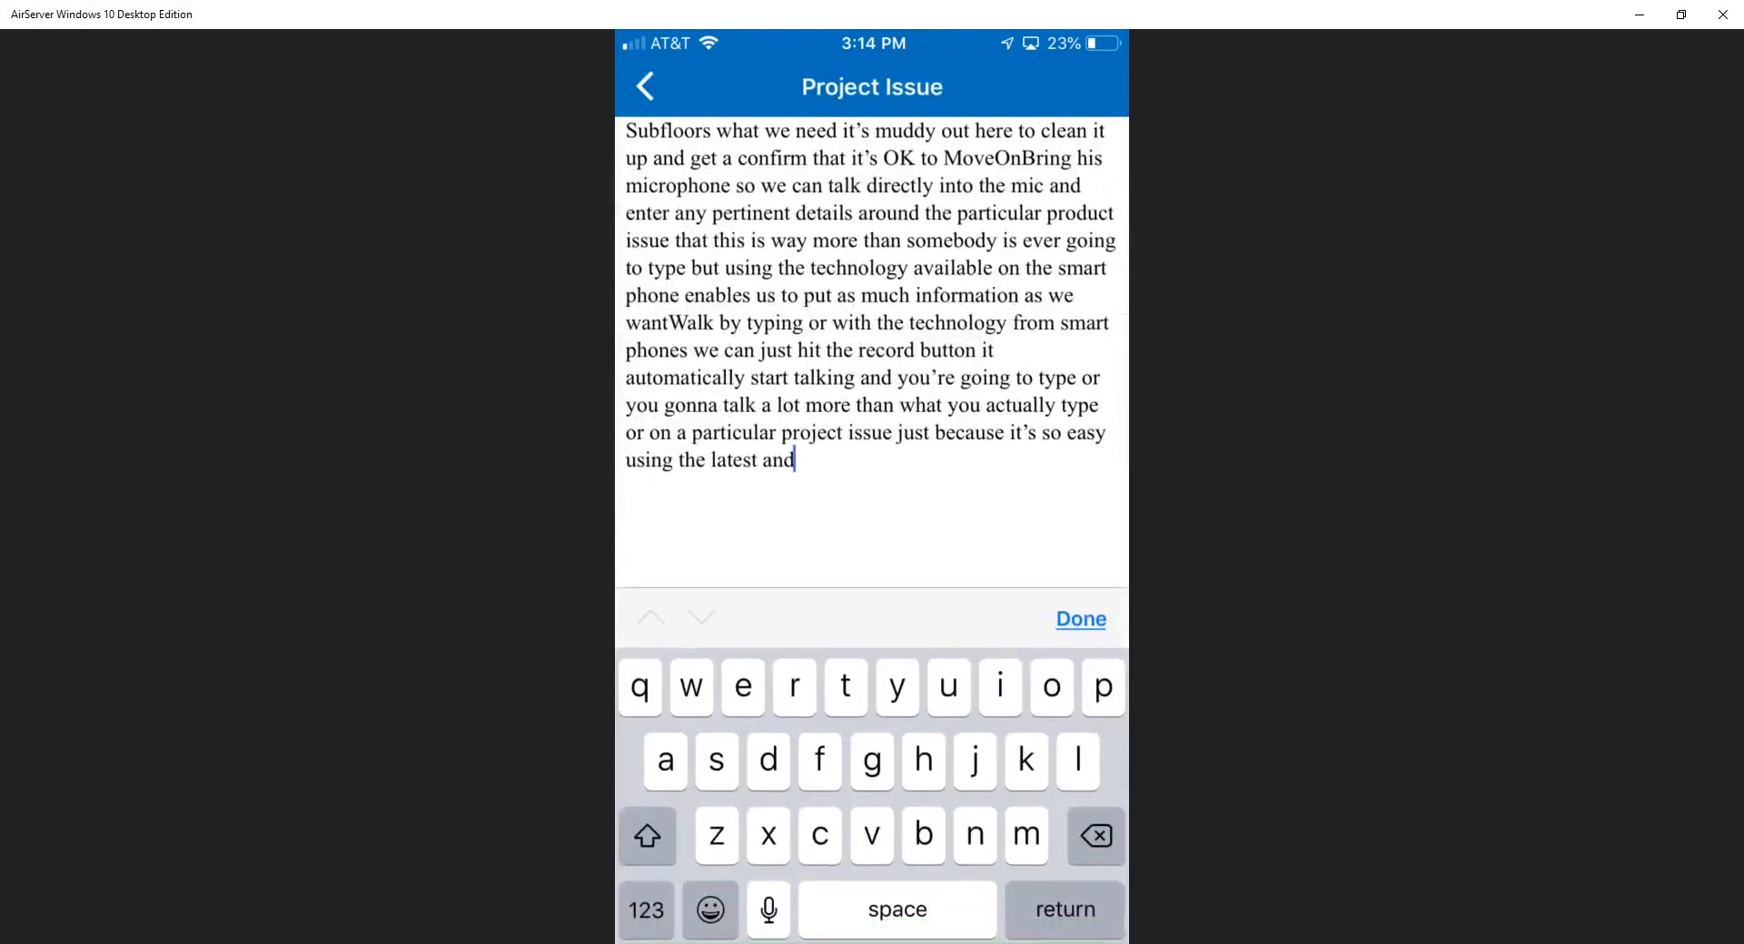
- Dictate extra description text about using a smartphone's mic to enter specific information
{"action": "left_click", "coordinate": [766, 910]}
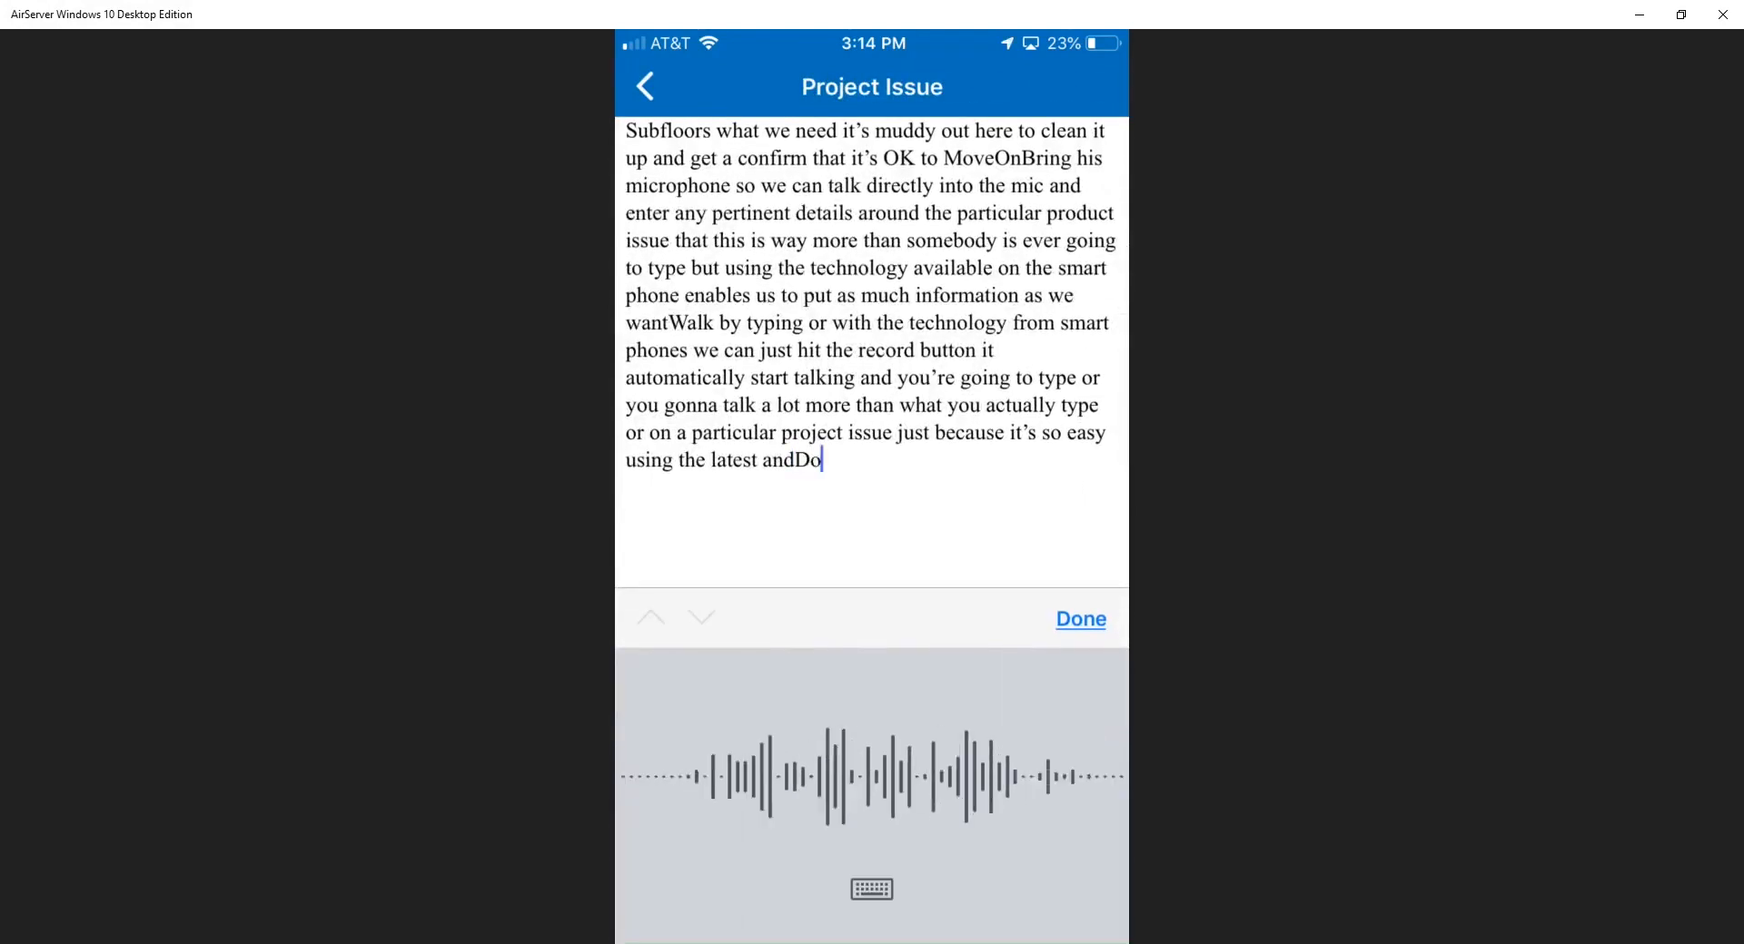
{"action": "type", "text": "you have a smart phone and use"}
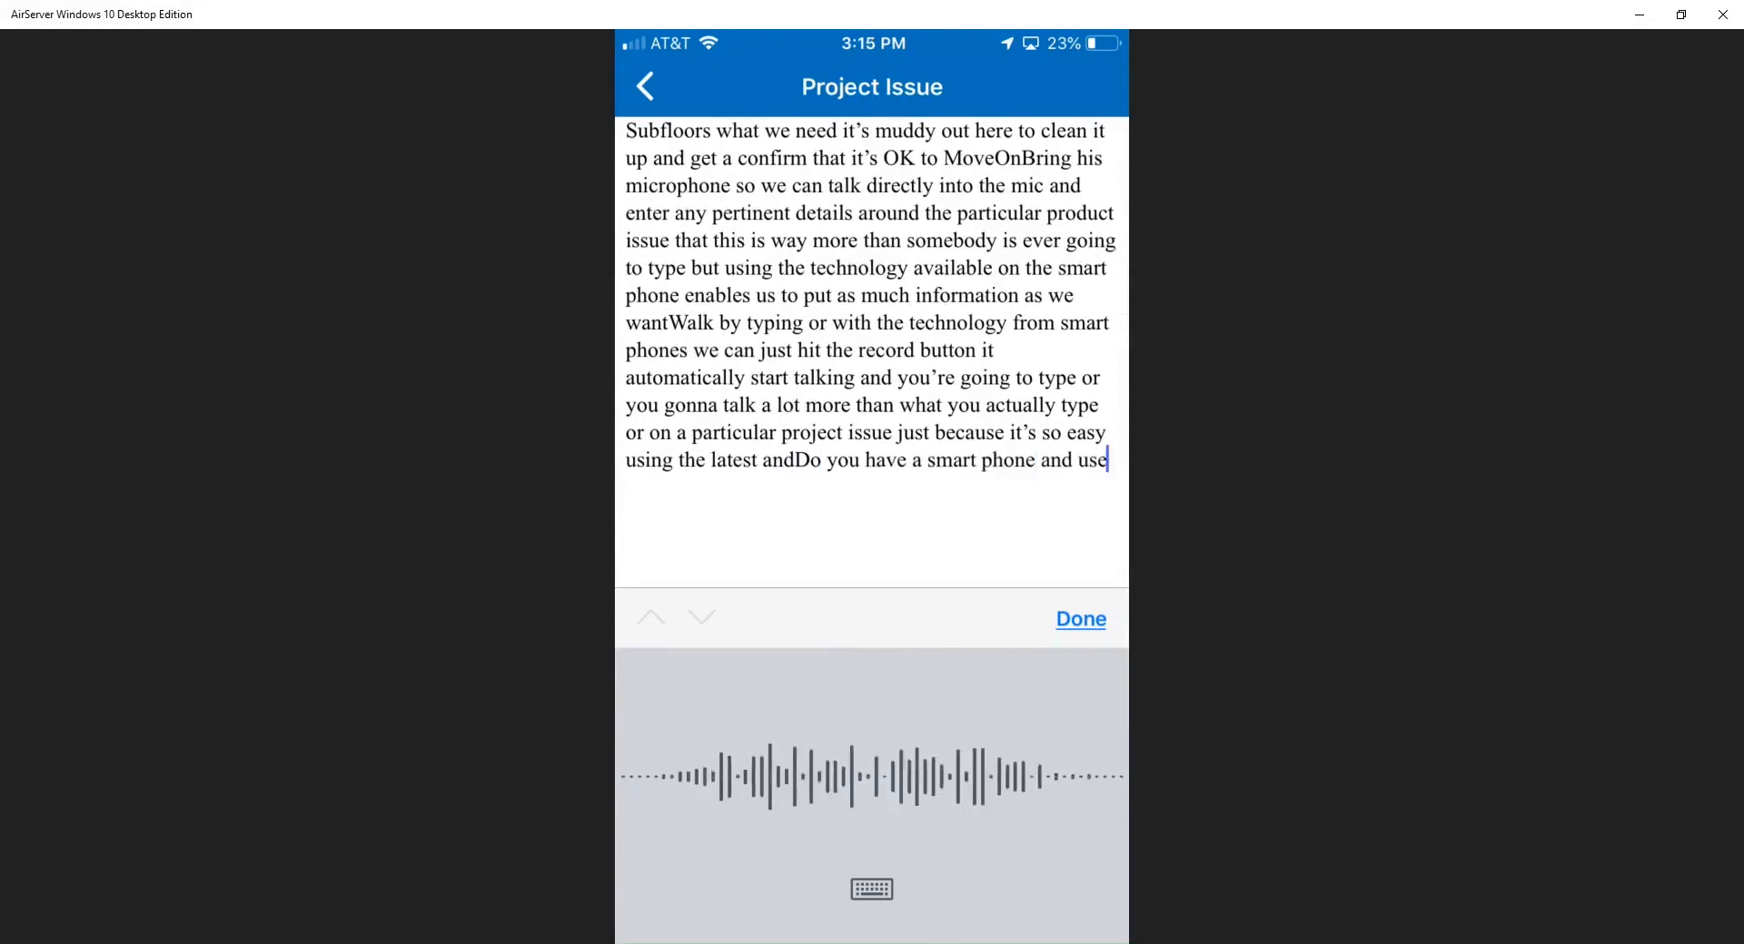
{"action": "type", "text": "the mike to enter specific"}
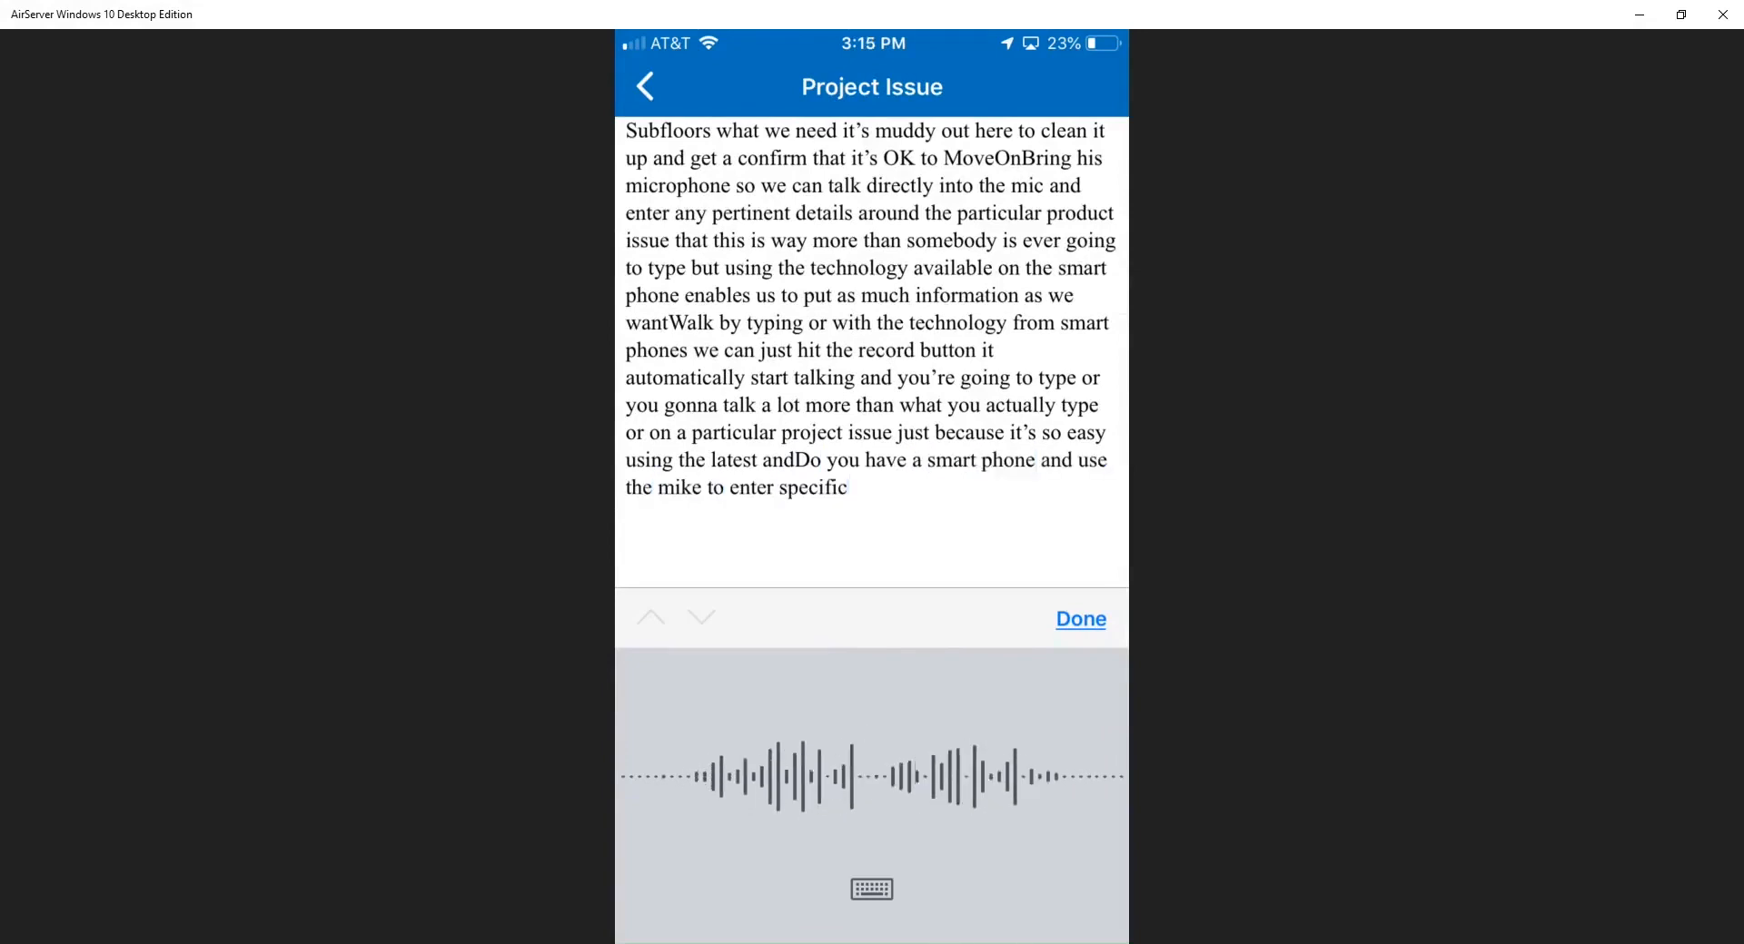
{"action": "type", "text": "information around the"}
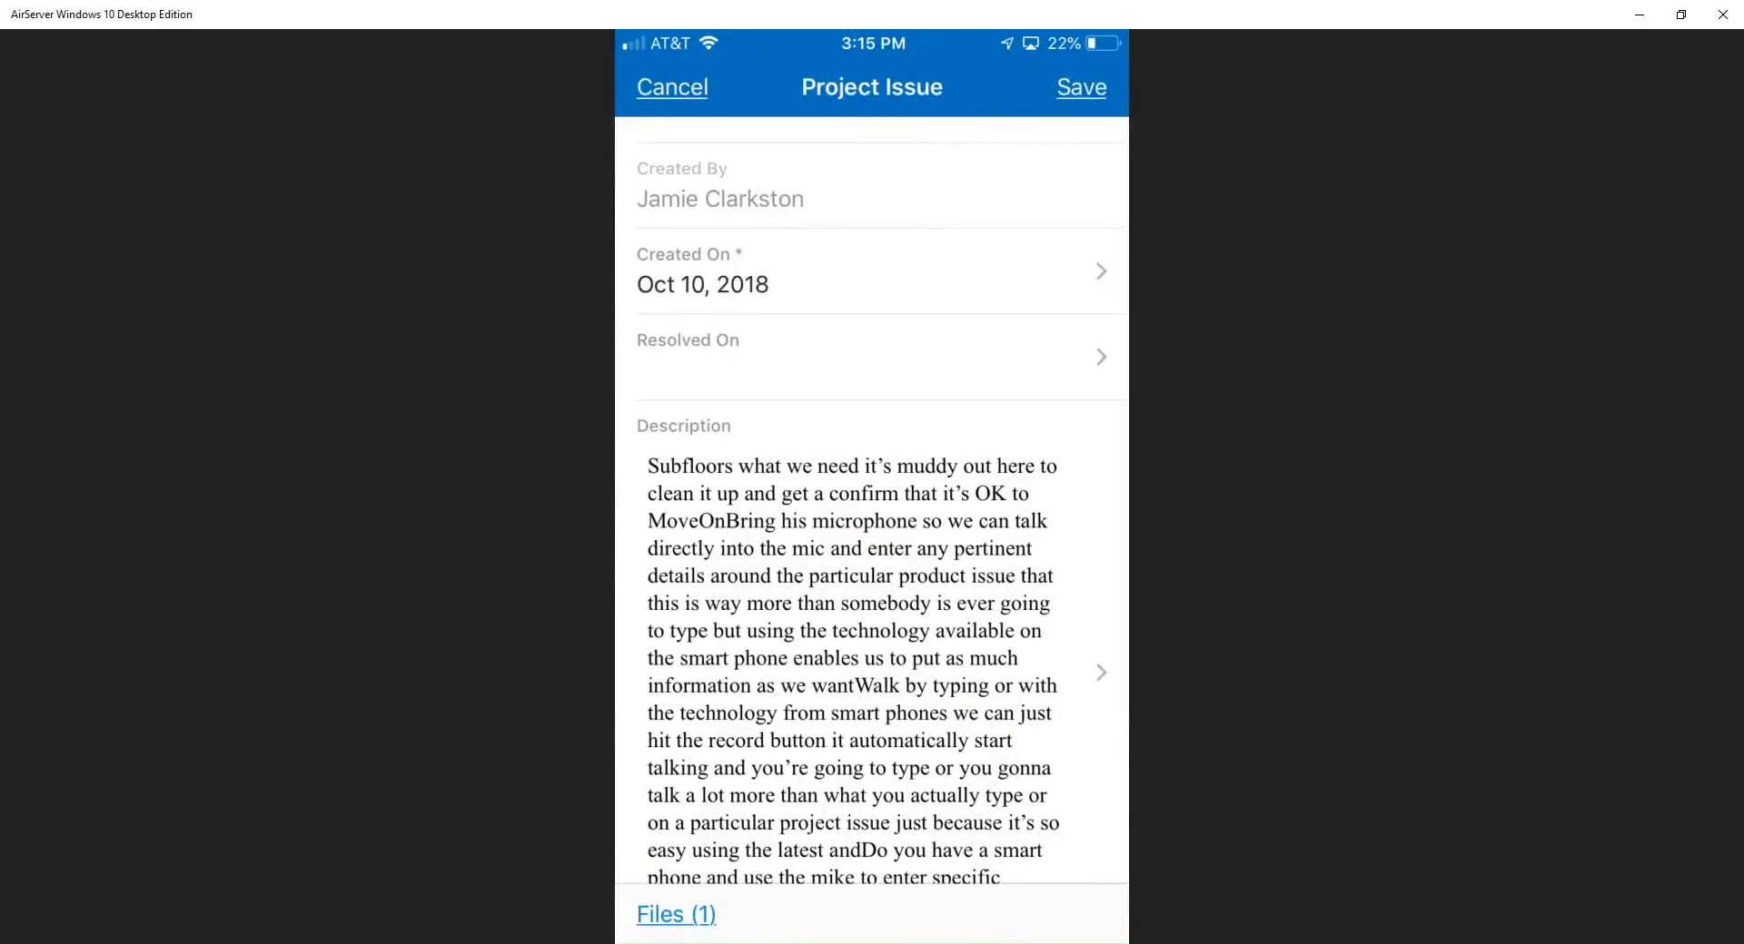
- Save the Wet subfloor issue and return to the top of the home screen
{"action": "left_click", "coordinate": [1079, 87]}
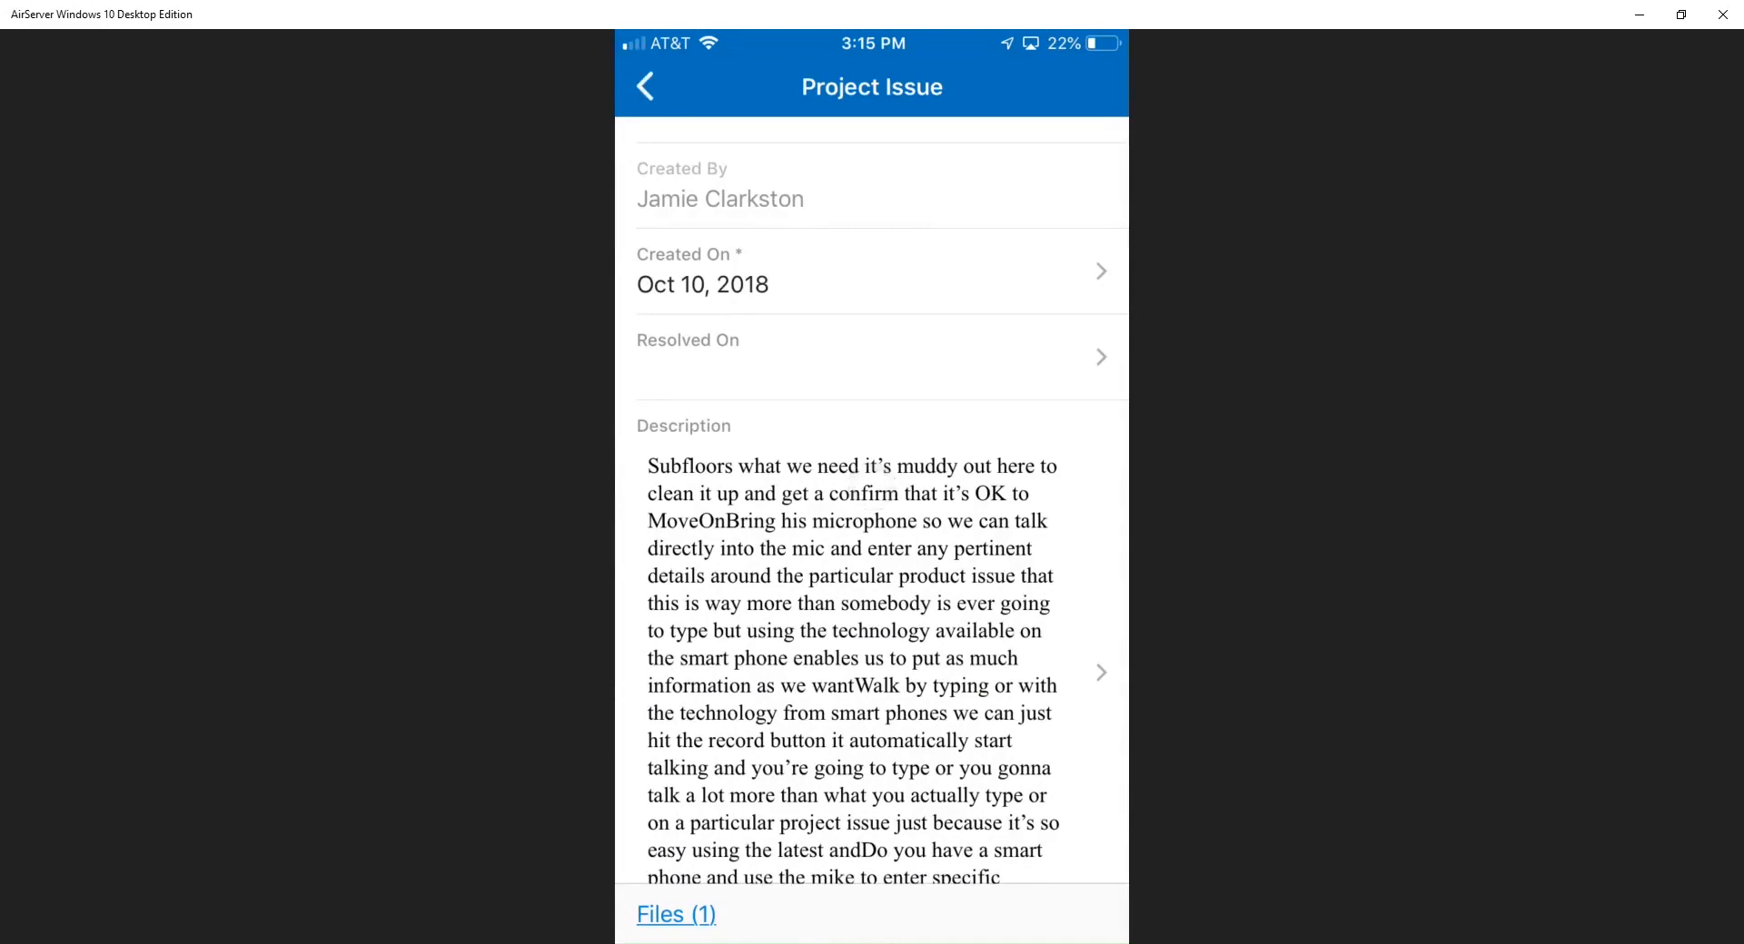
{"action": "left_click", "coordinate": [645, 88]}
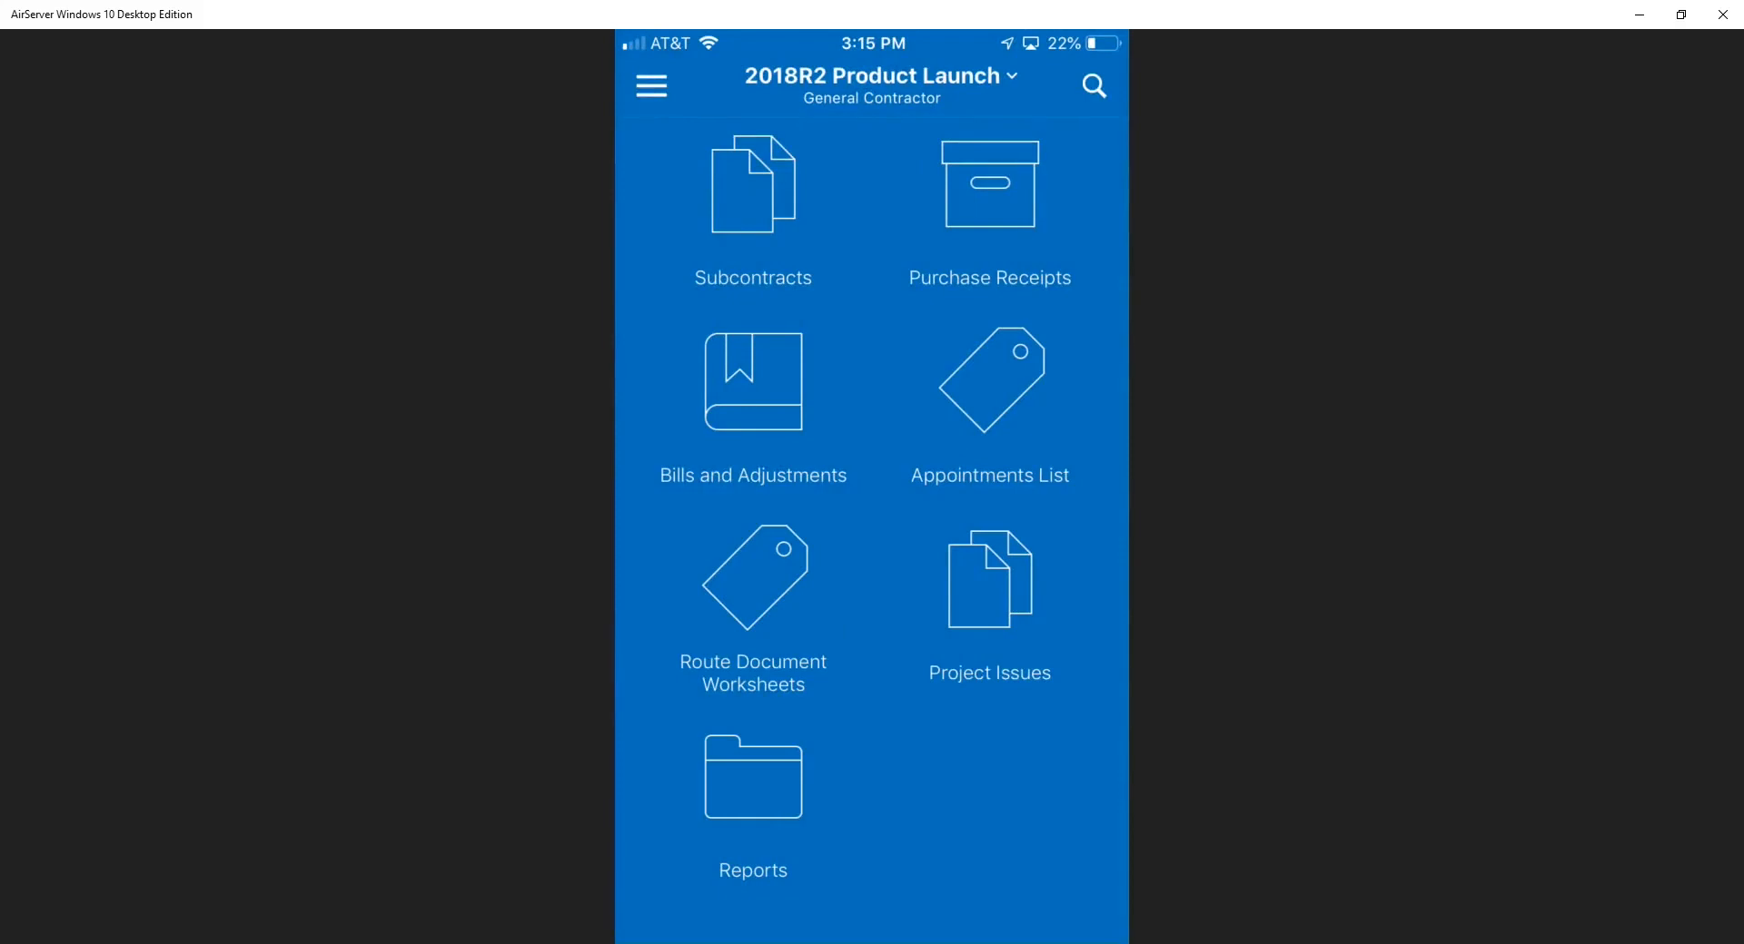
{"action": "scroll", "scroll_direction": "down", "scroll_amount": 3}
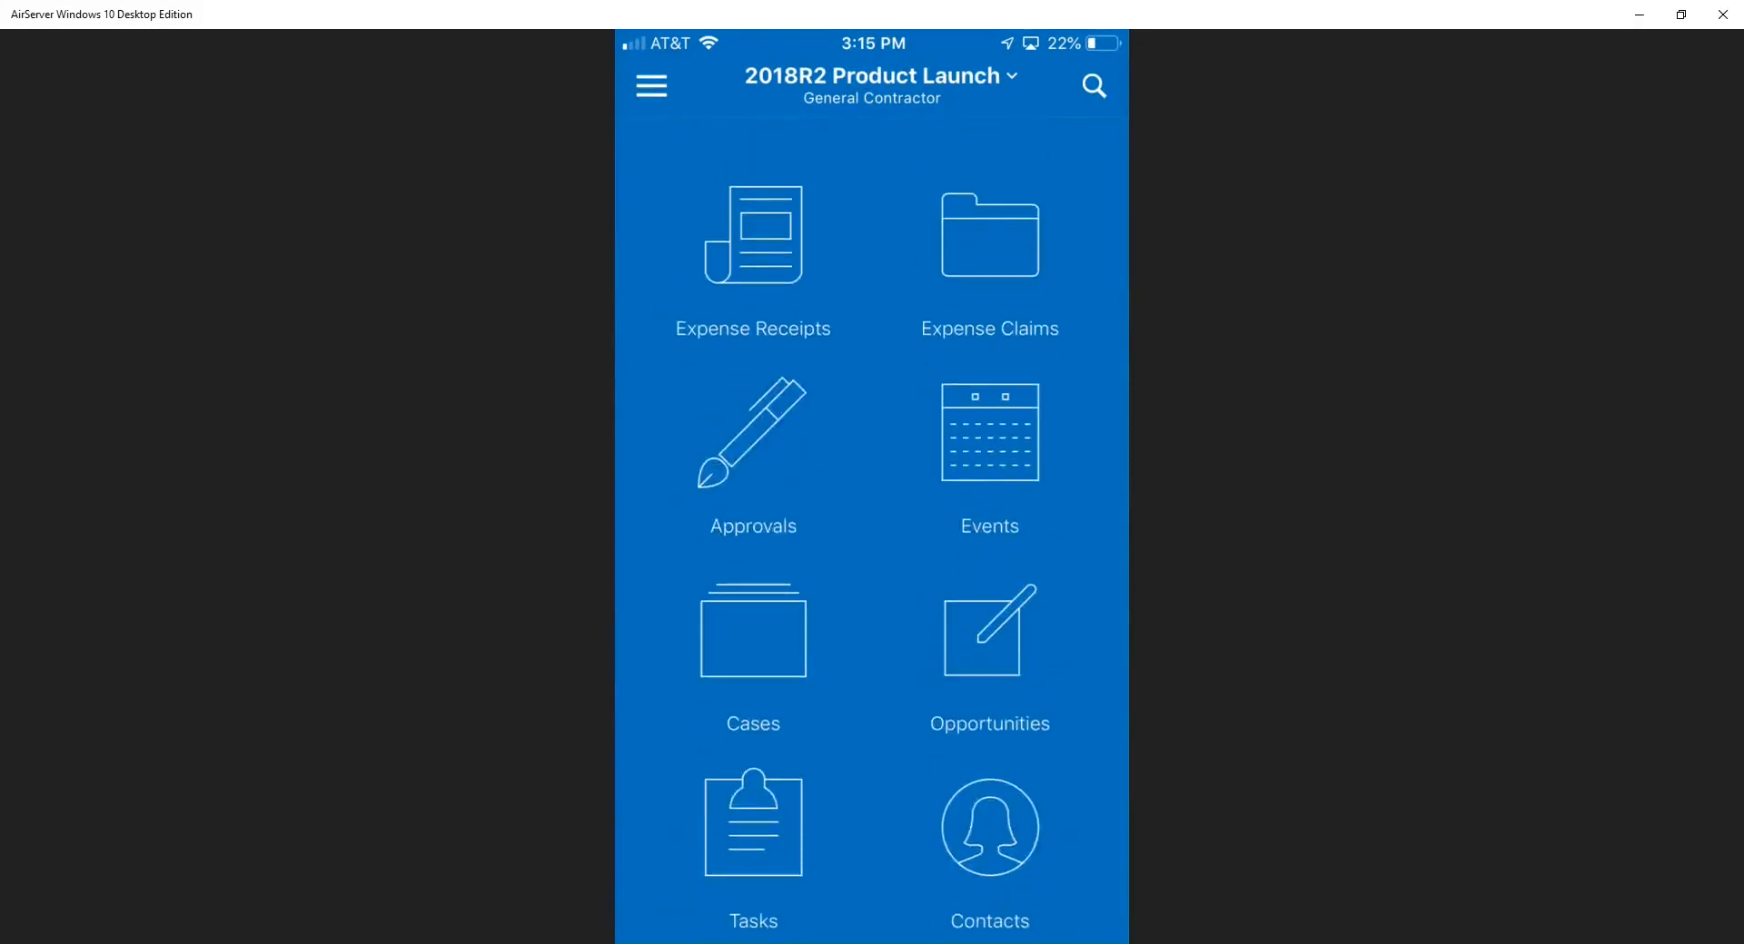